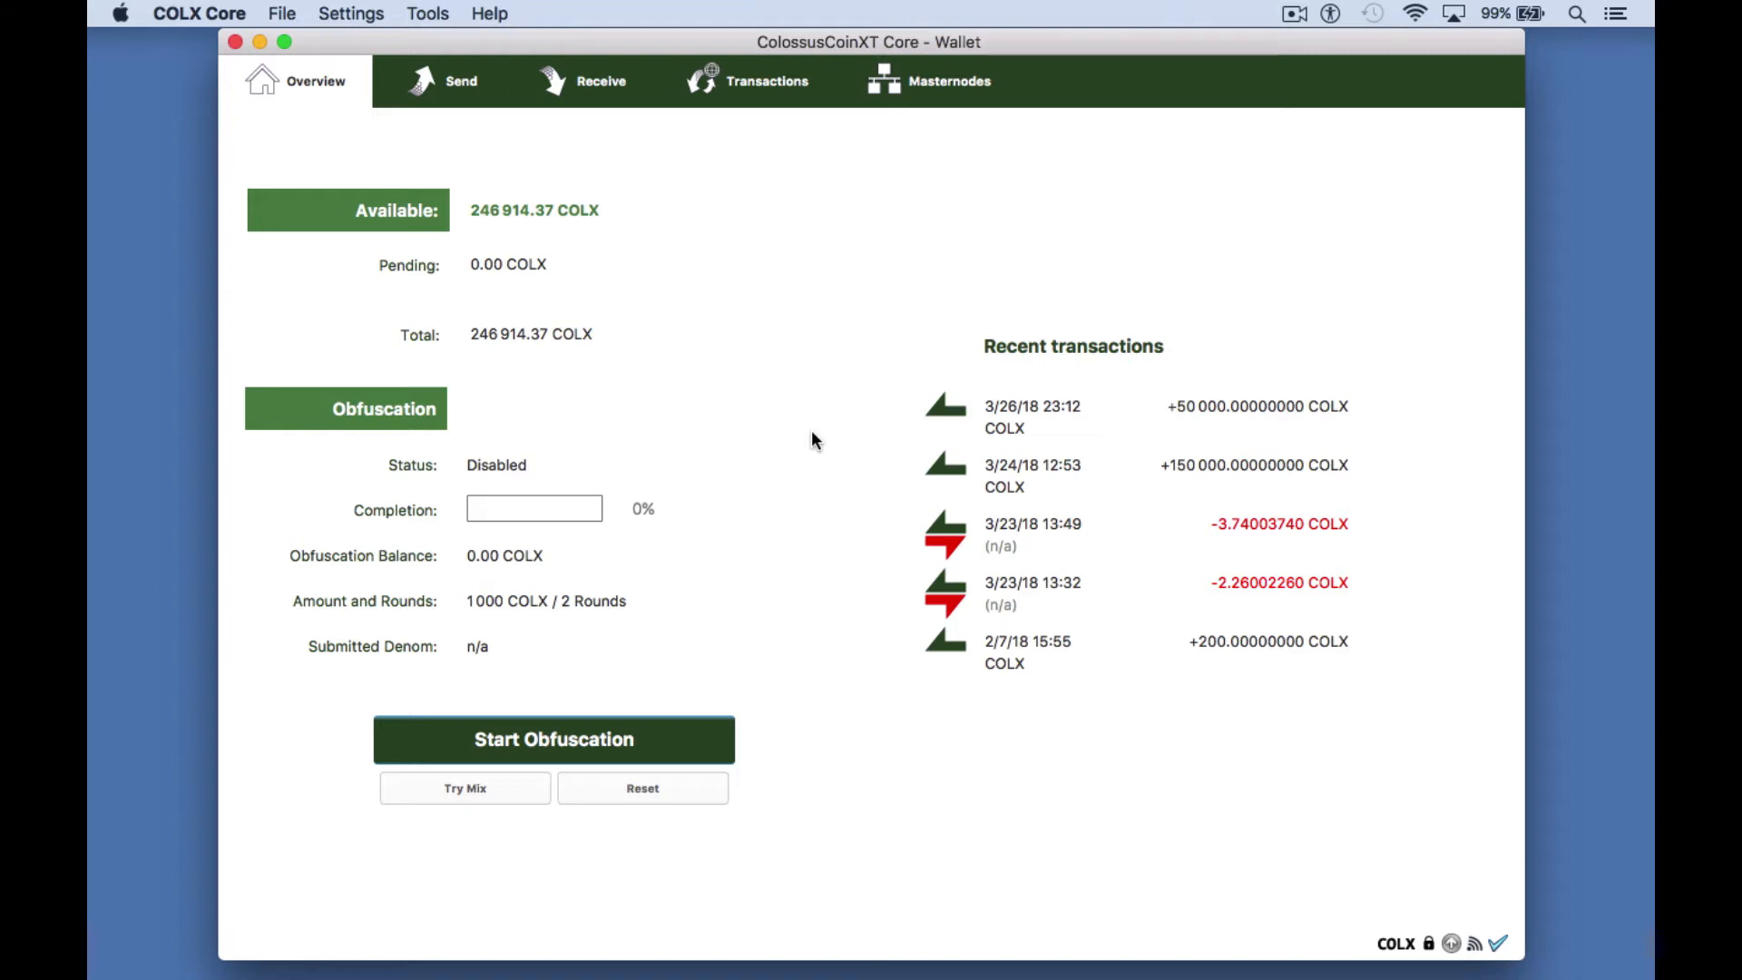
mouse_move(1225, 588)
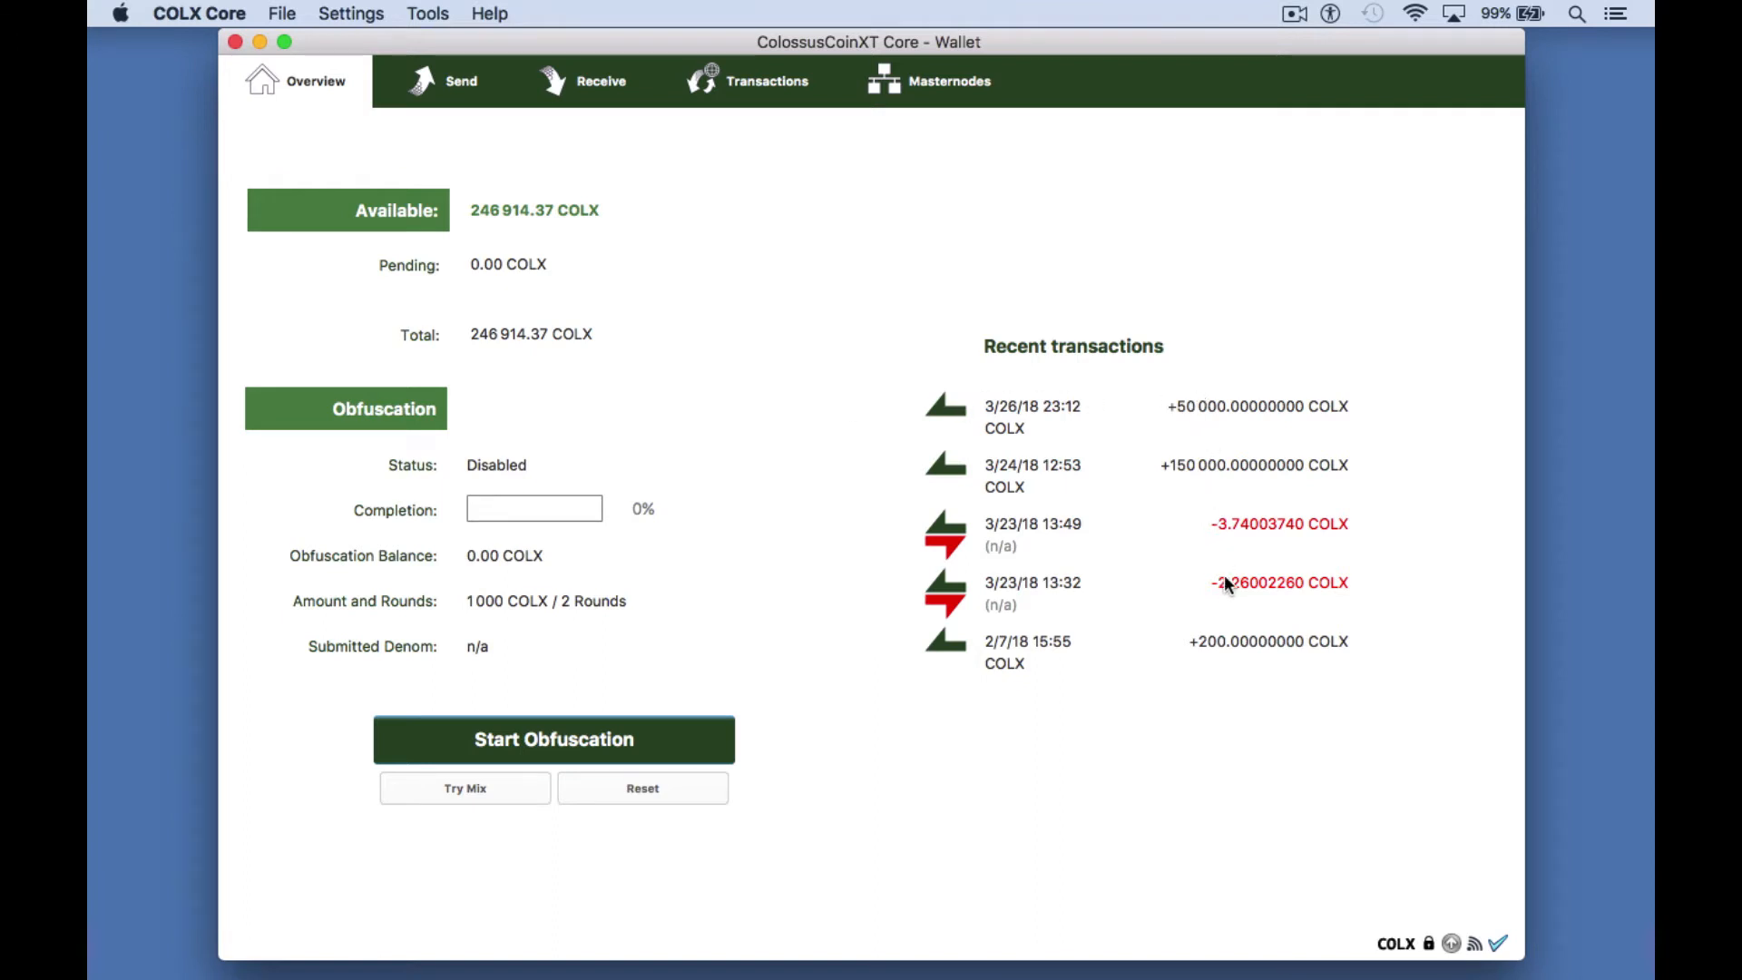
mouse_move(501, 202)
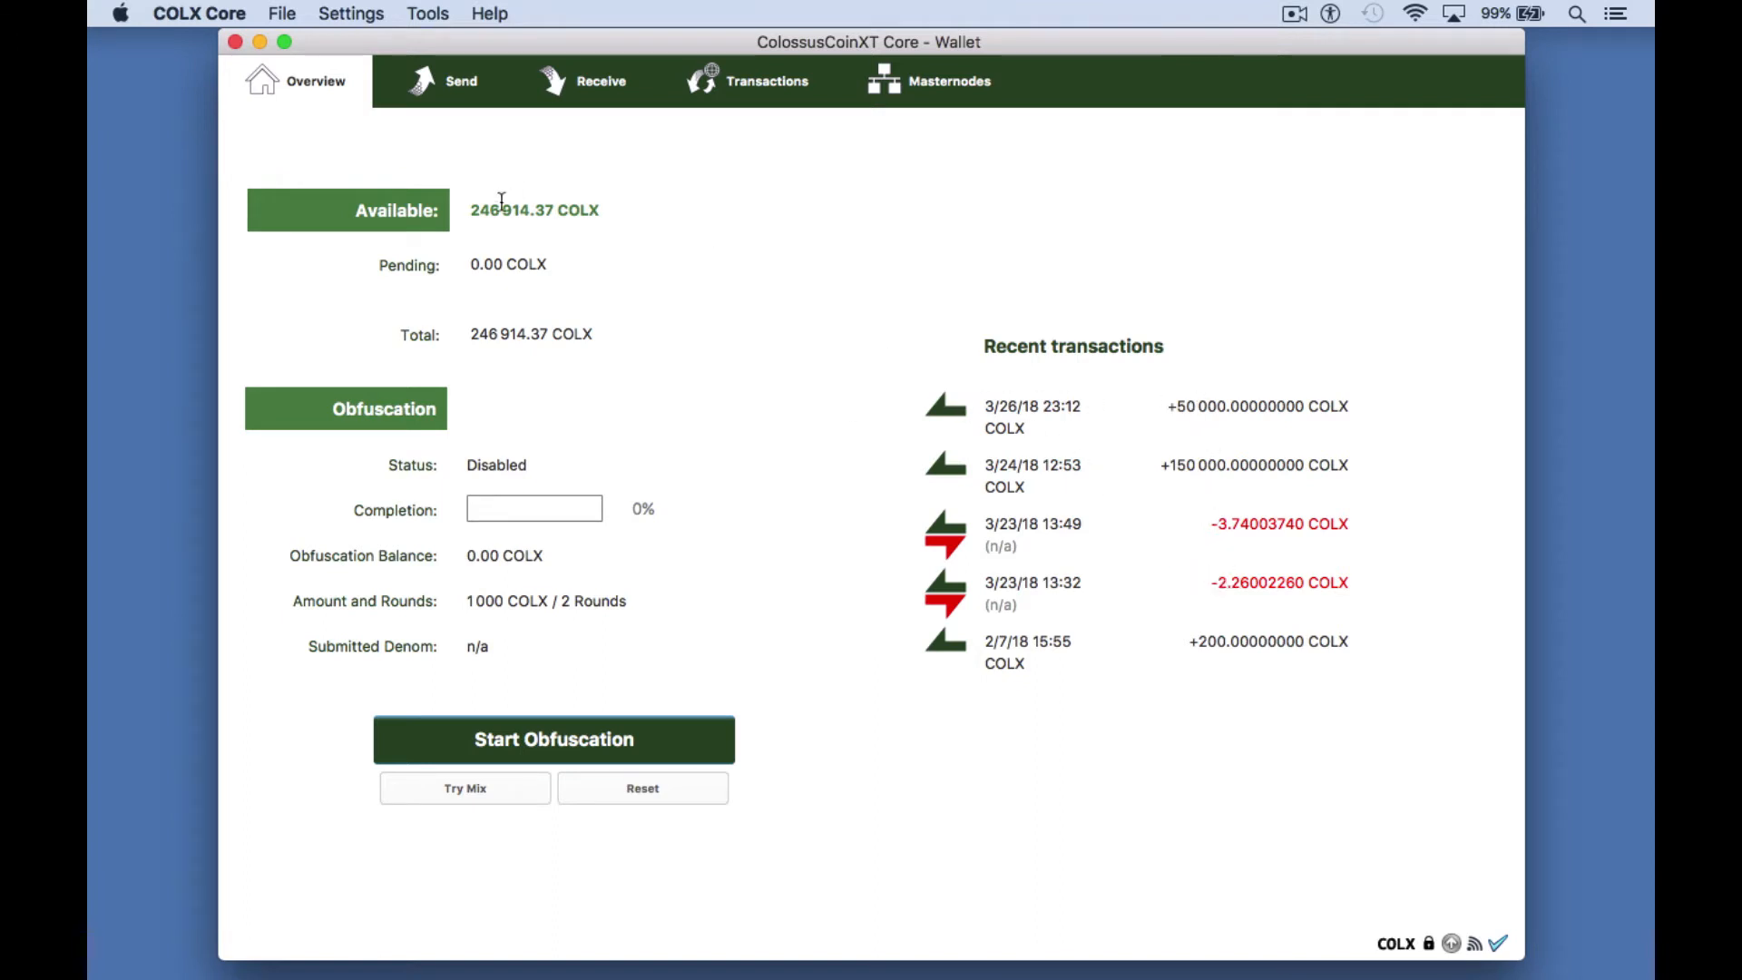
mouse_move(528, 158)
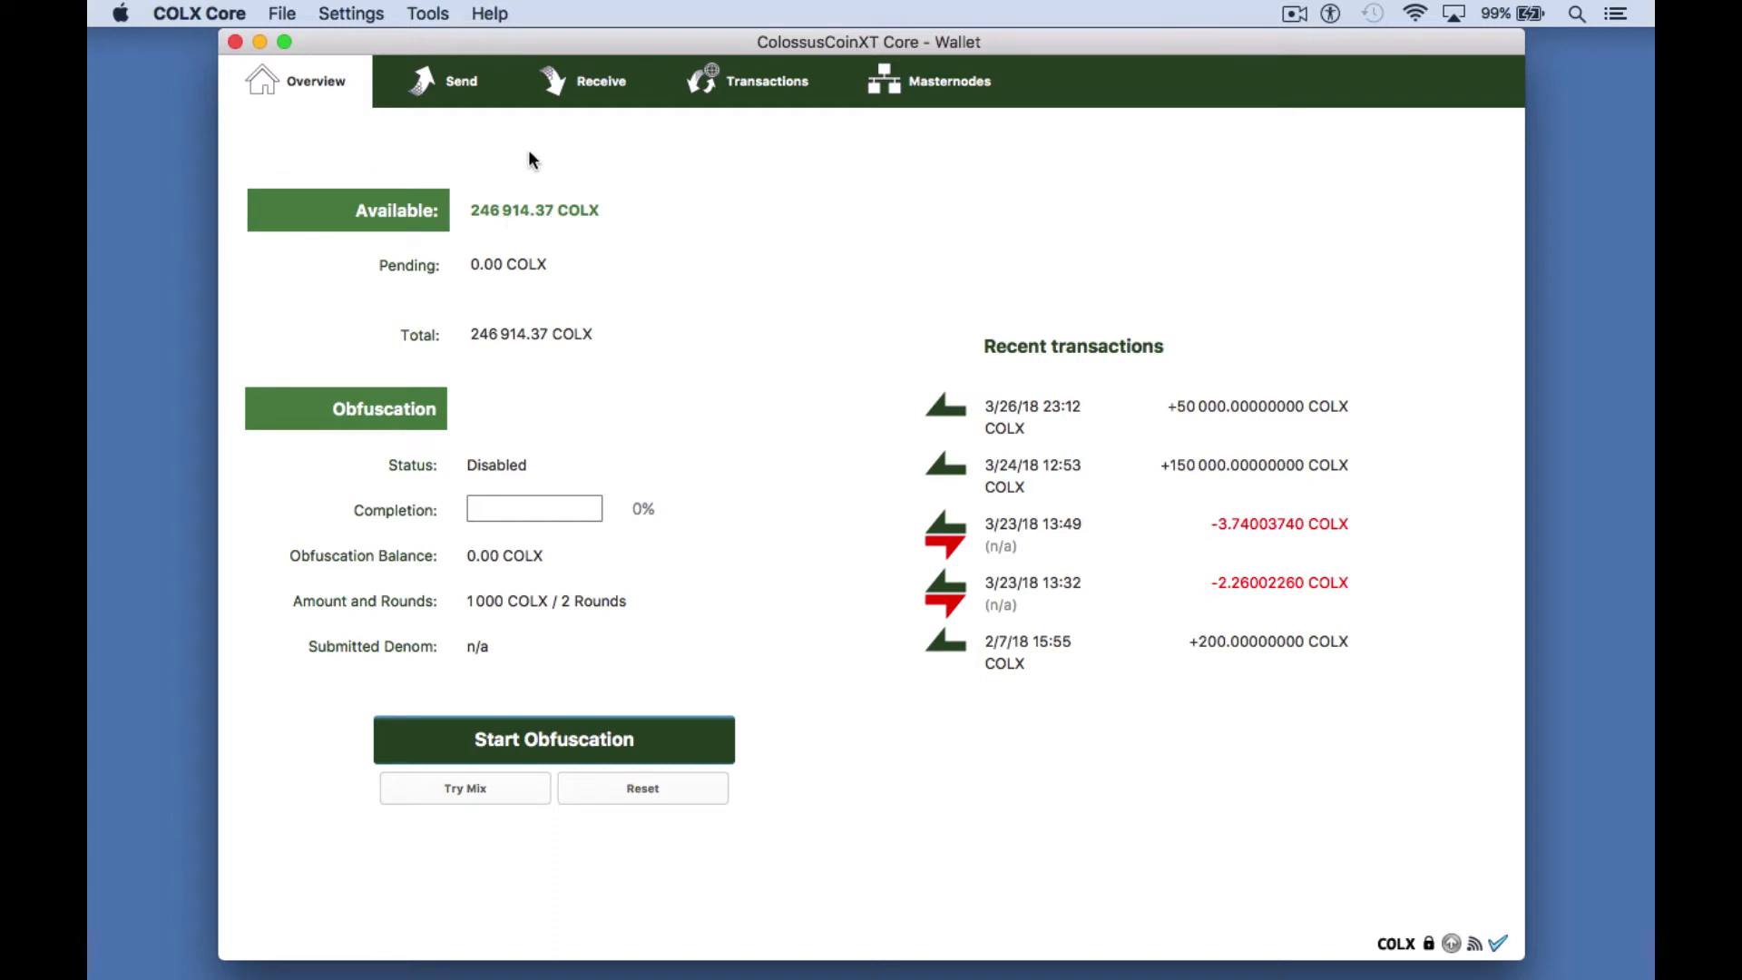
mouse_move(503, 156)
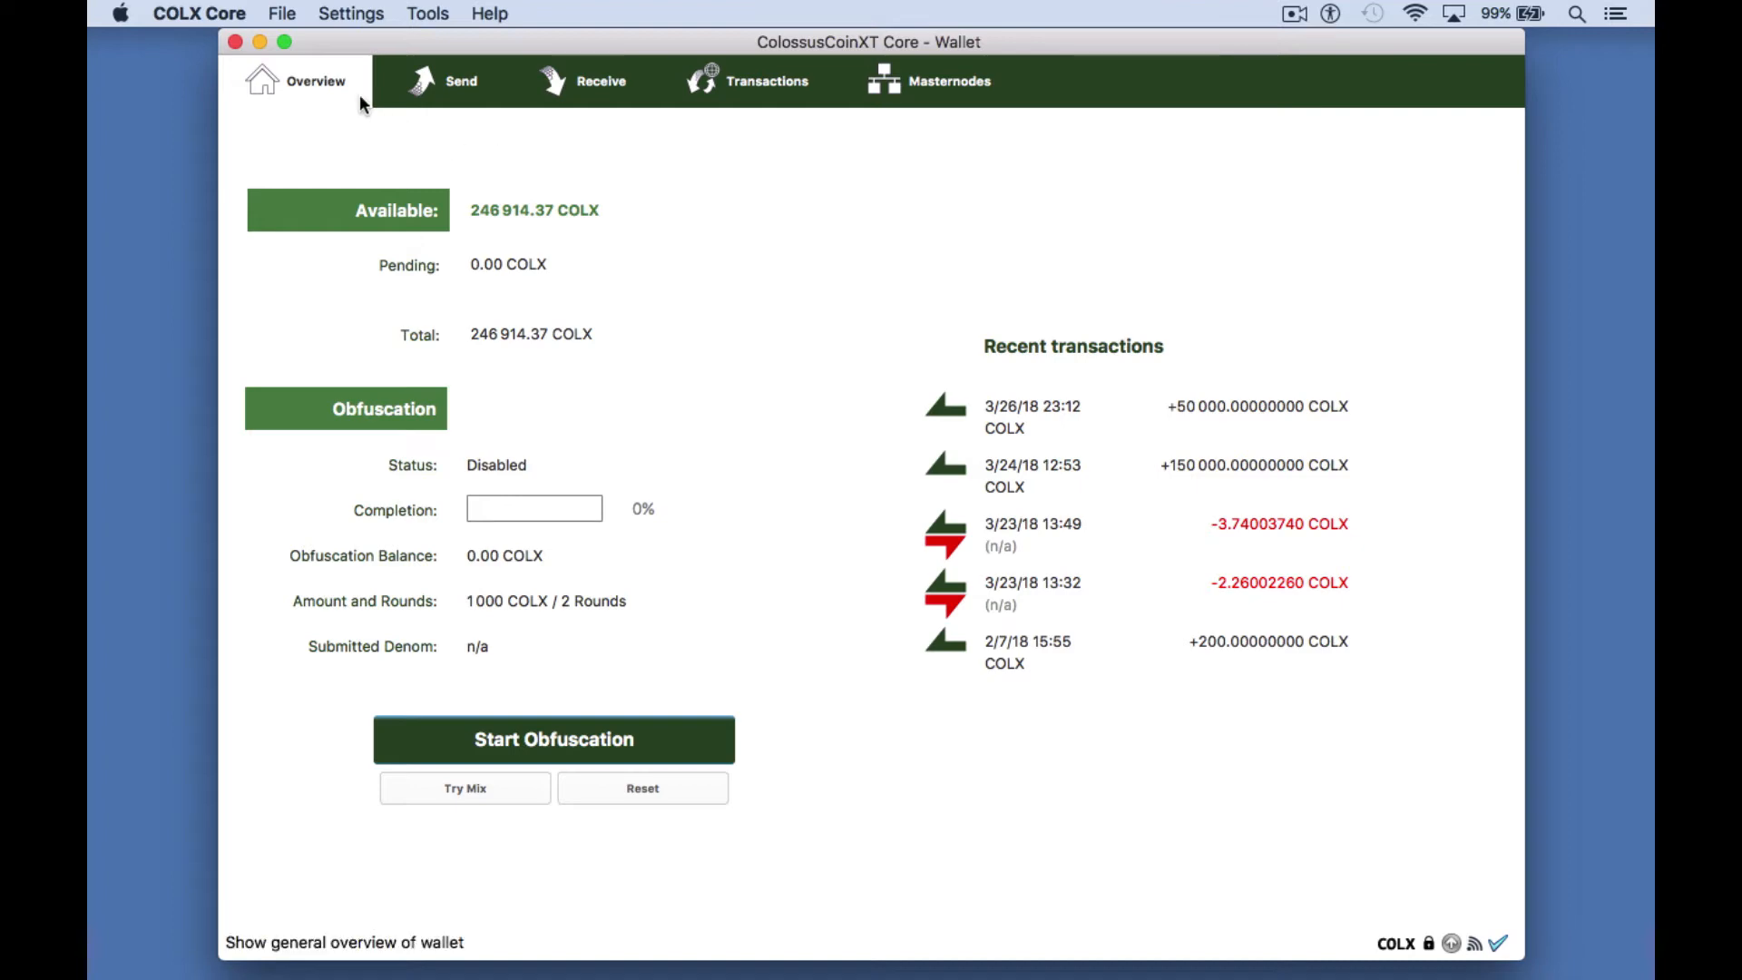
- Copy the VIDEO receiving address from the wallet's receiving addresses list
left_click(281, 13)
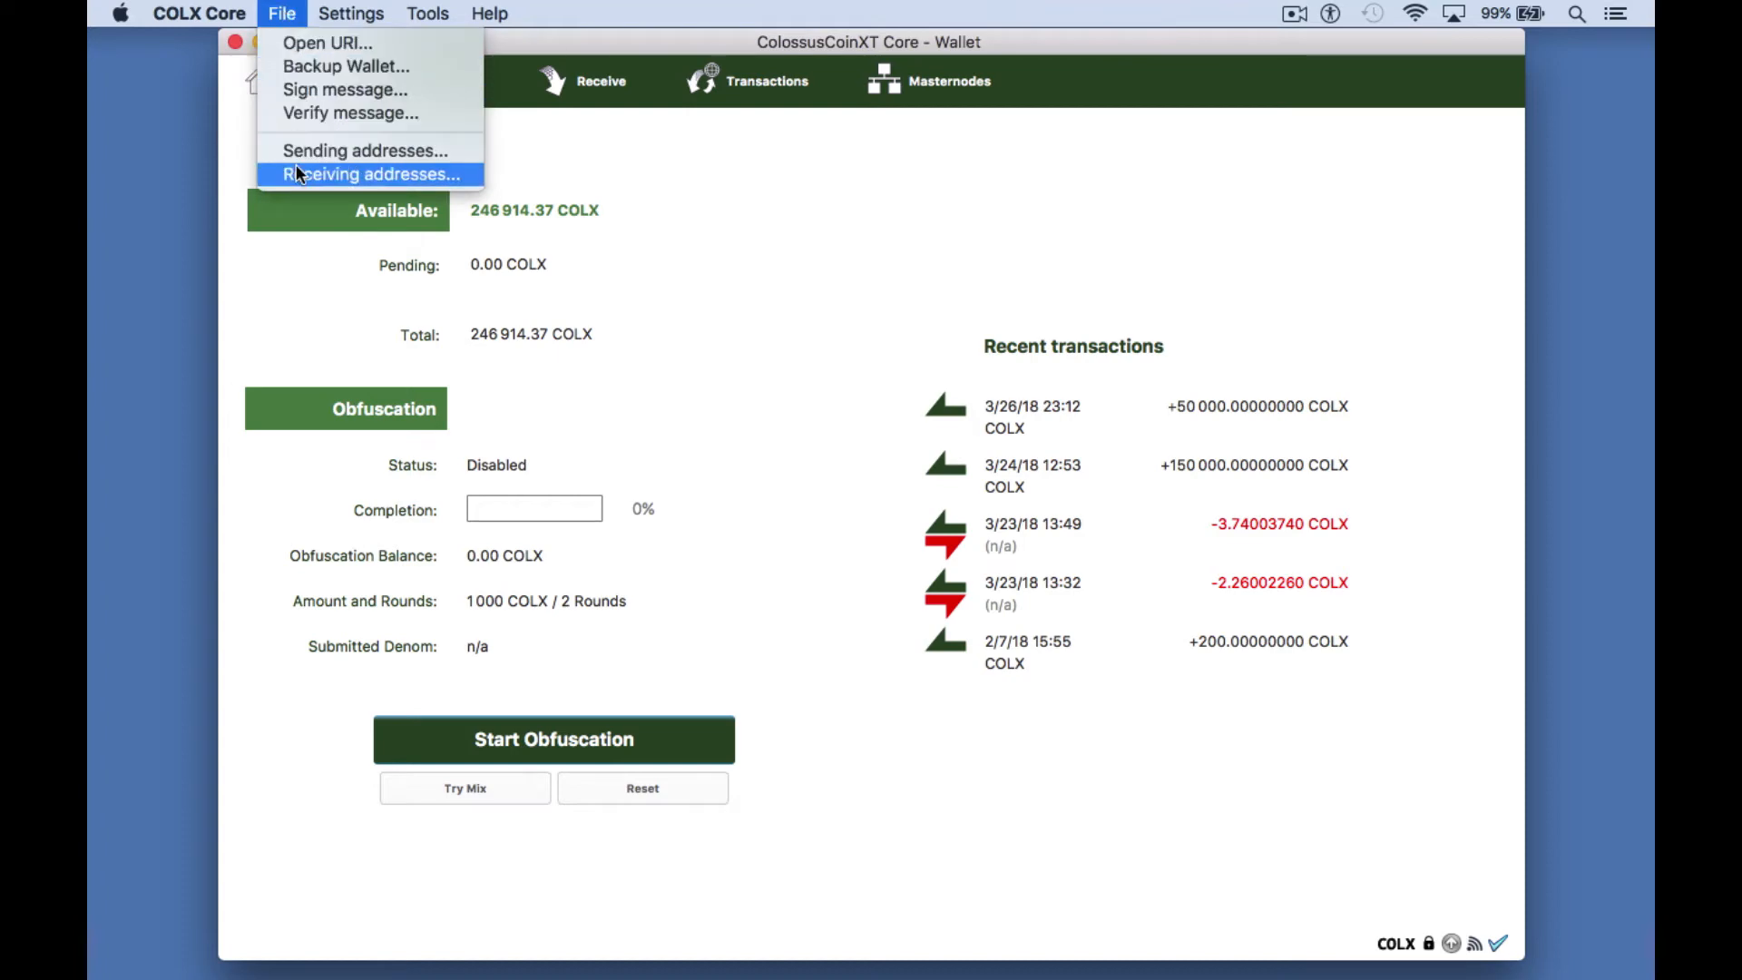
left_click(369, 175)
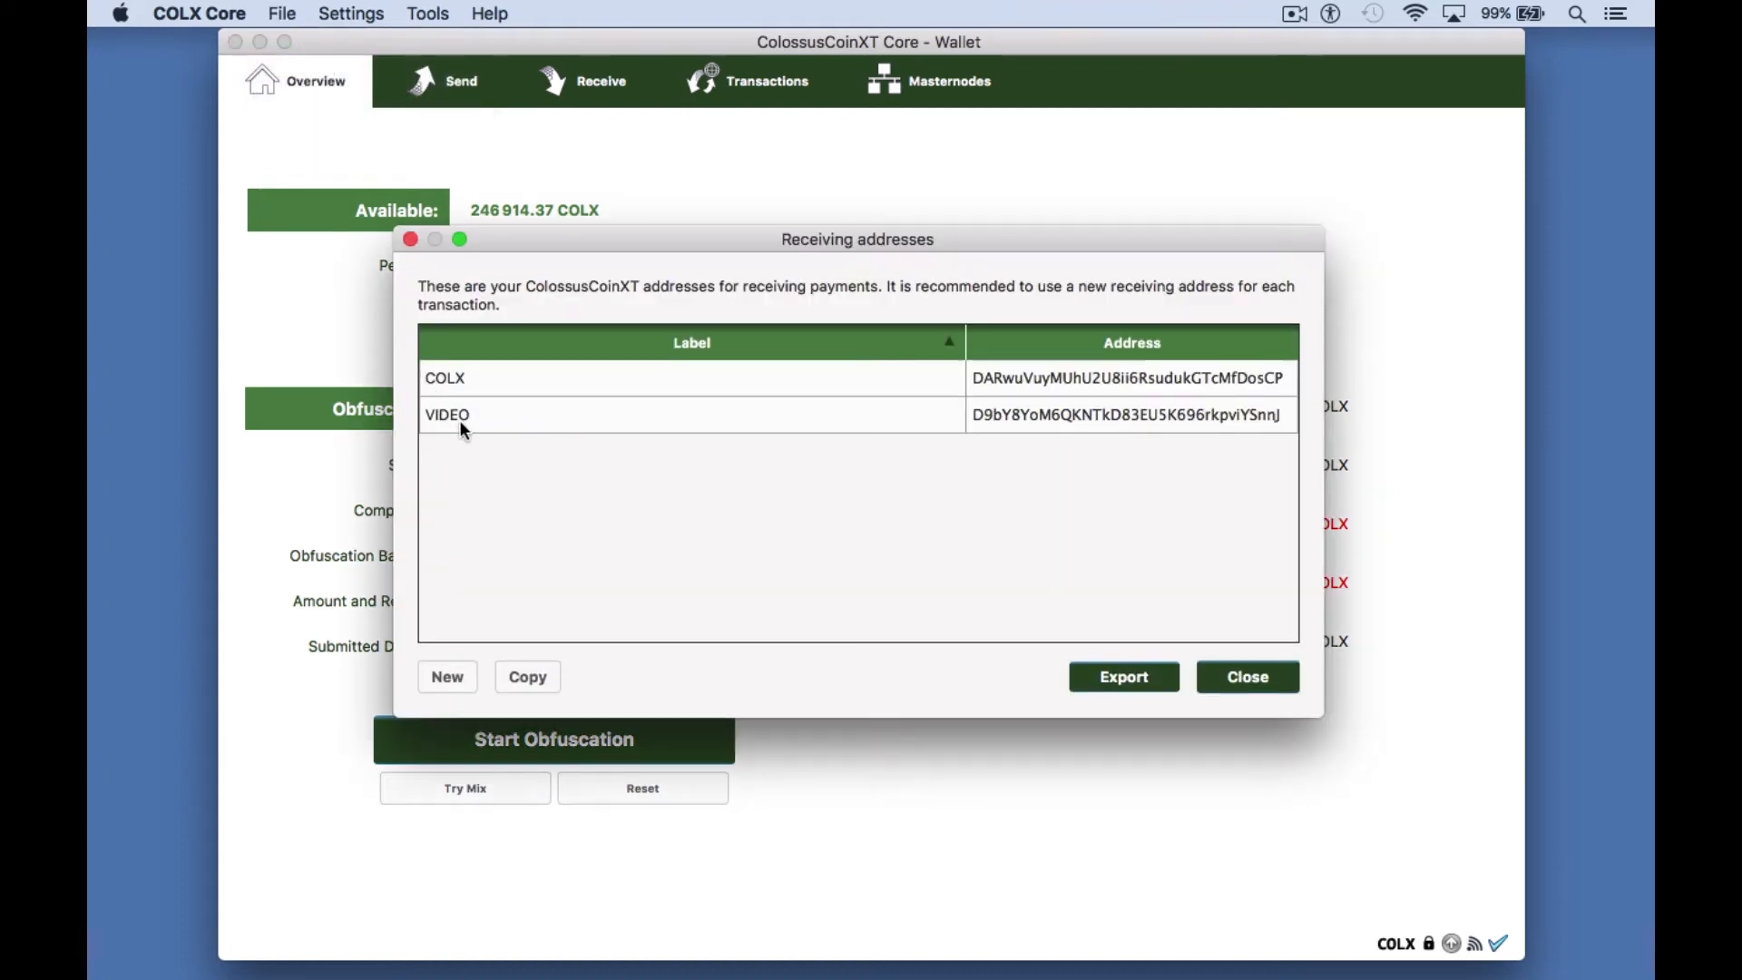
right_click(448, 414)
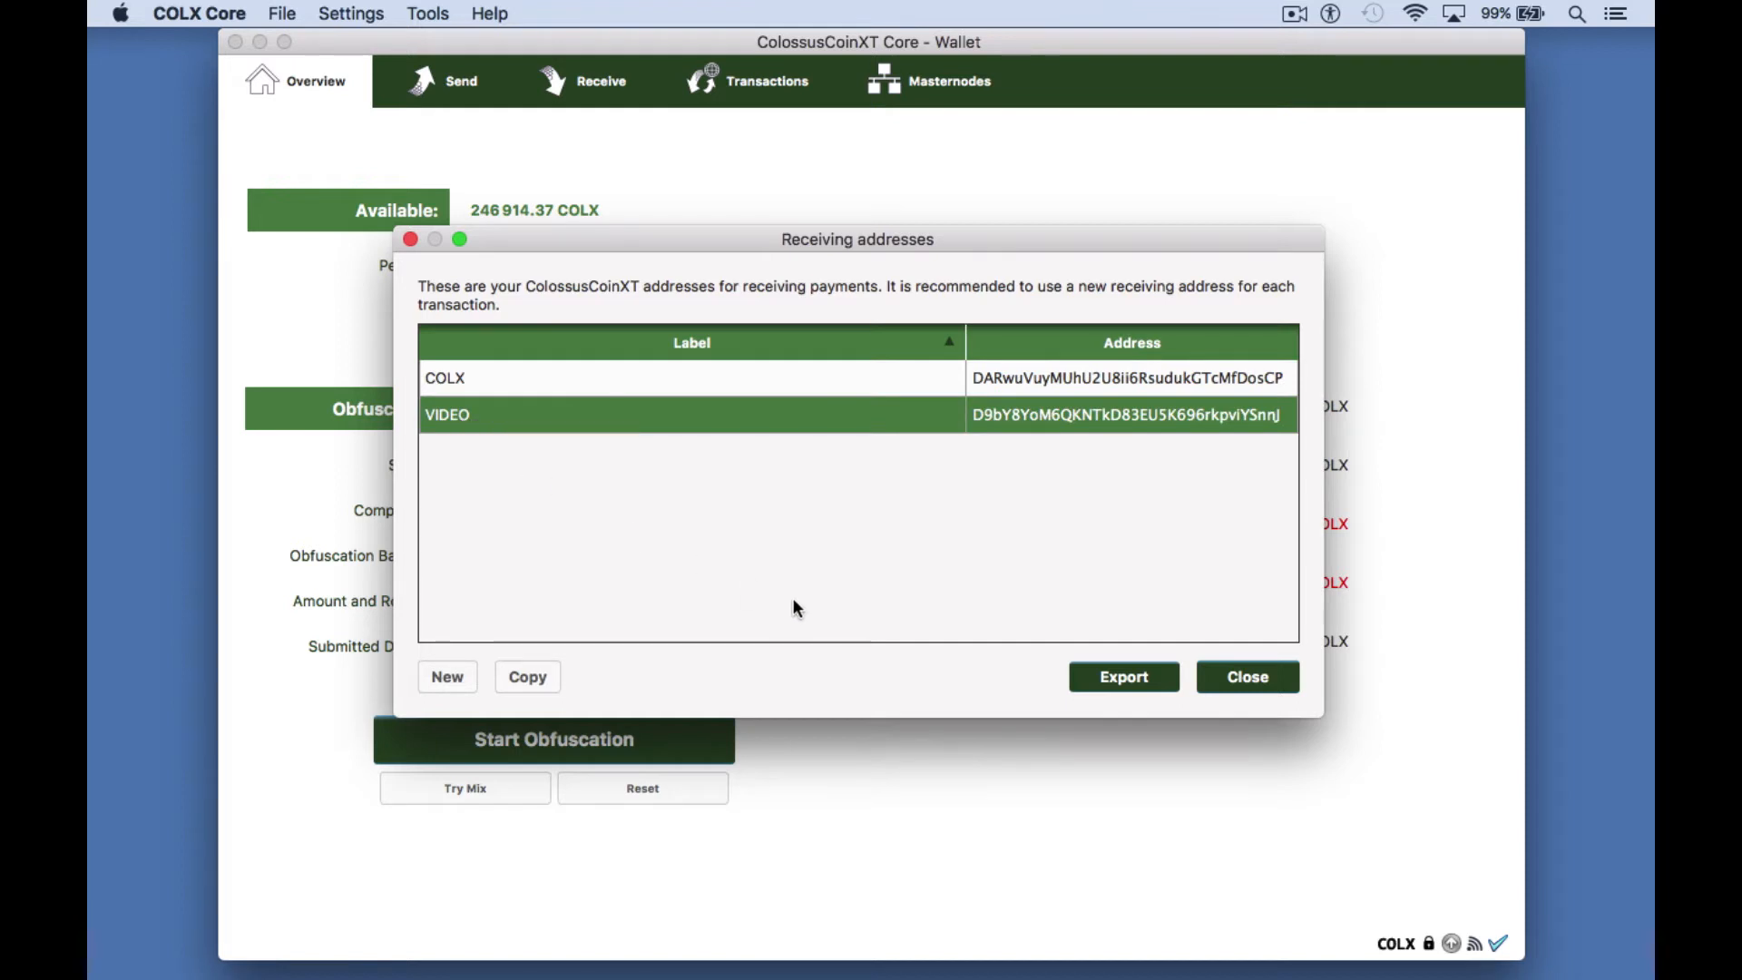
left_click(1245, 677)
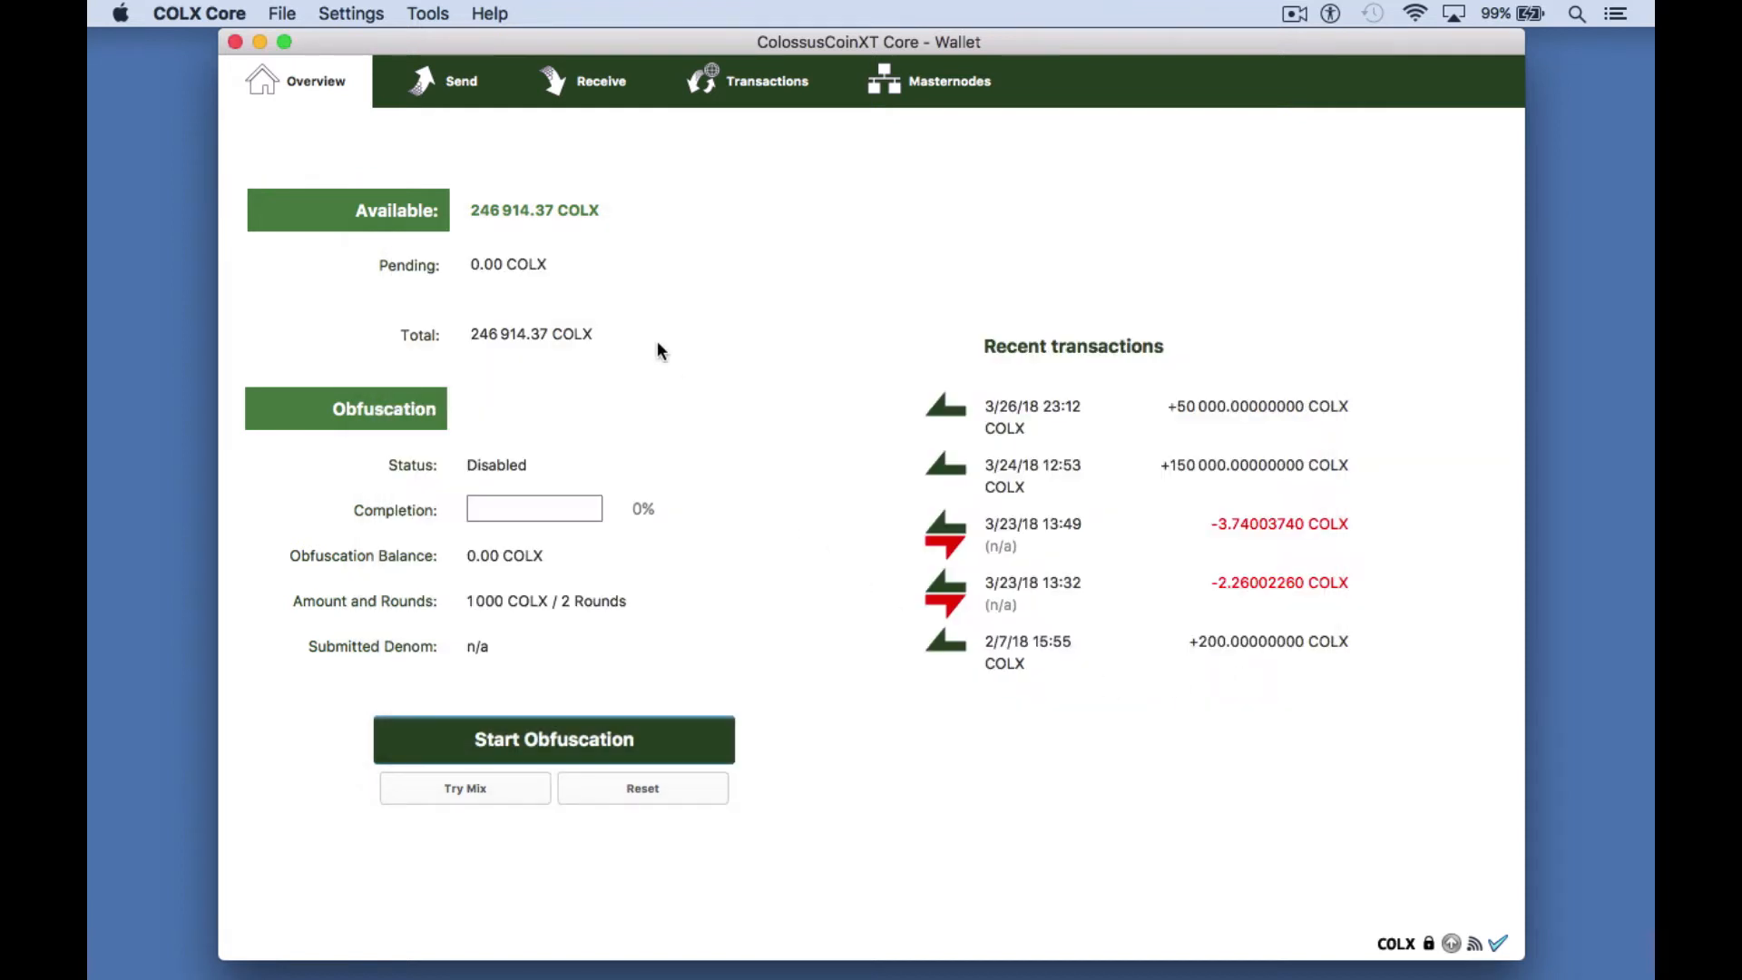
- Fill a new payment with the VIDEO address as recipient and an amount of 10 COLX
left_click(461, 80)
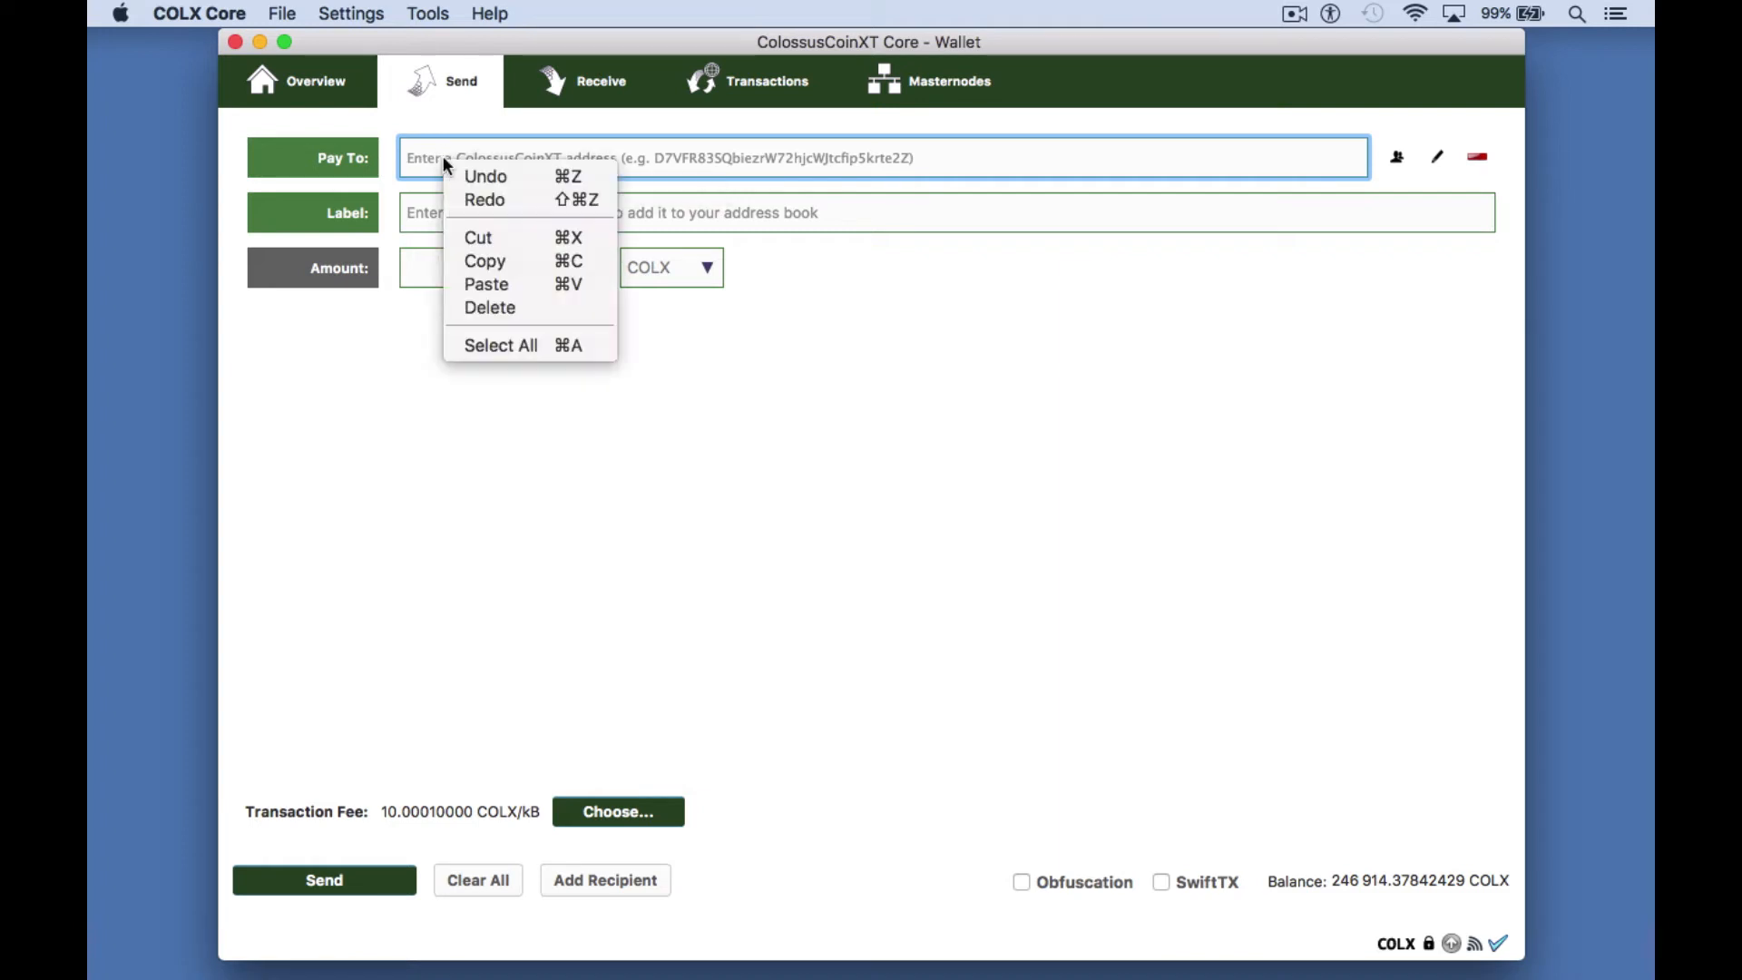
mouse_move(835, 305)
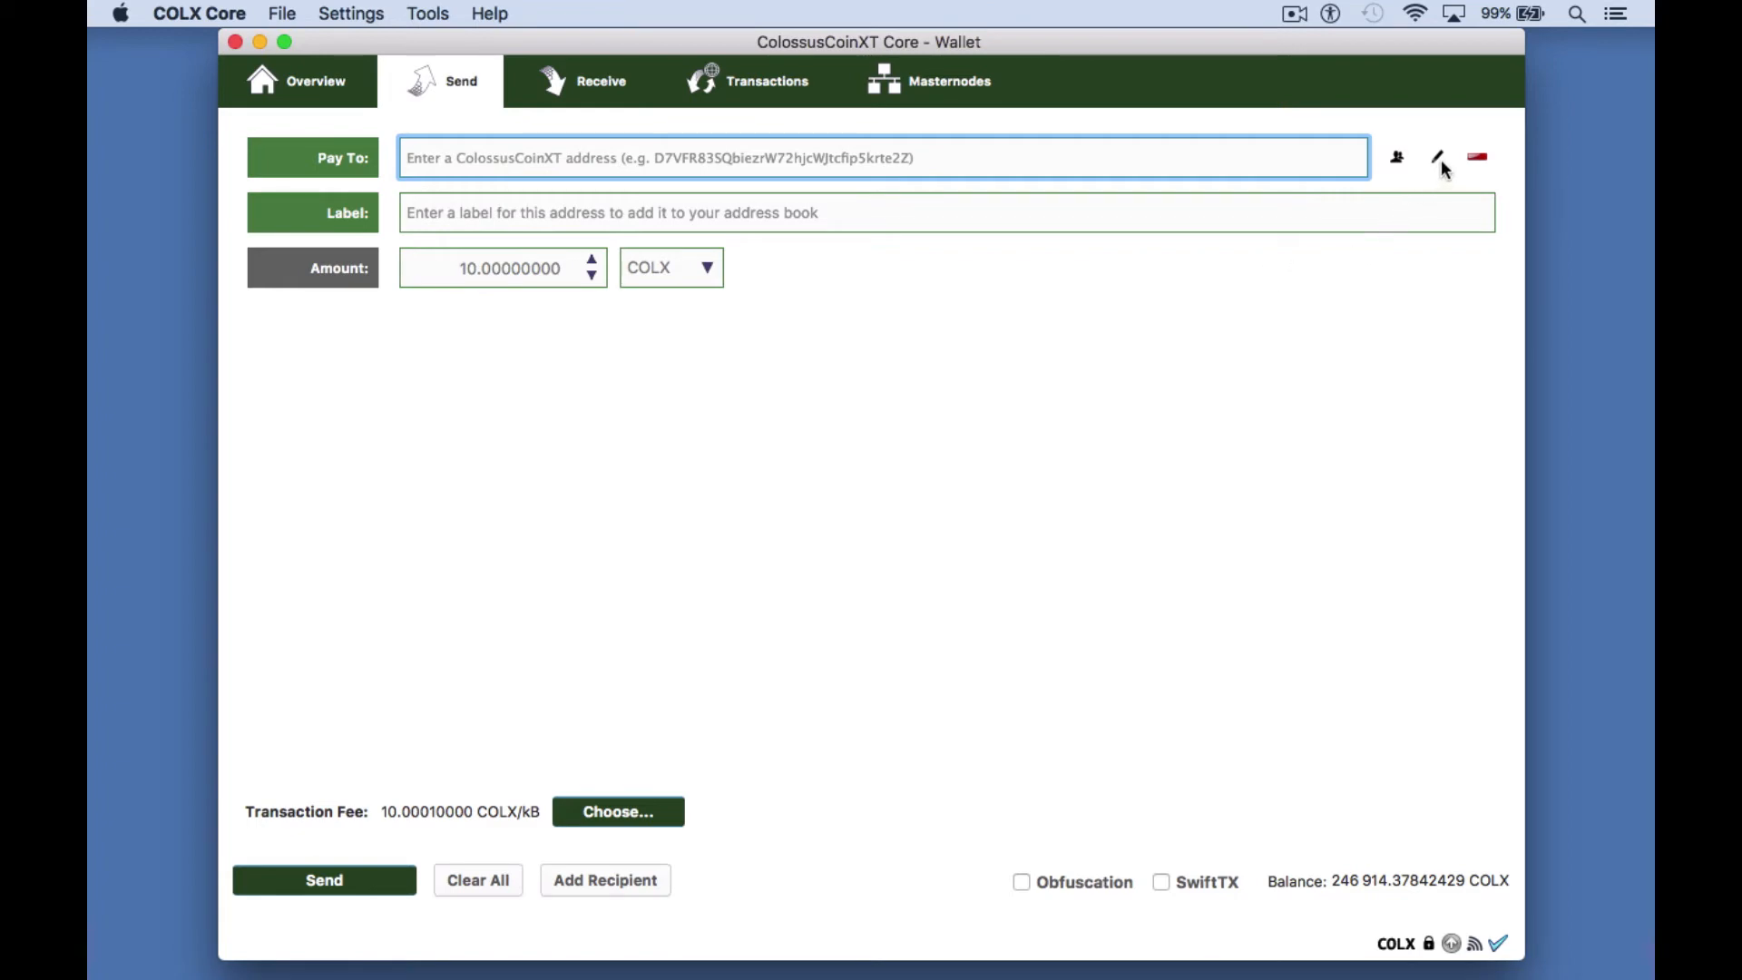
mouse_move(1438, 158)
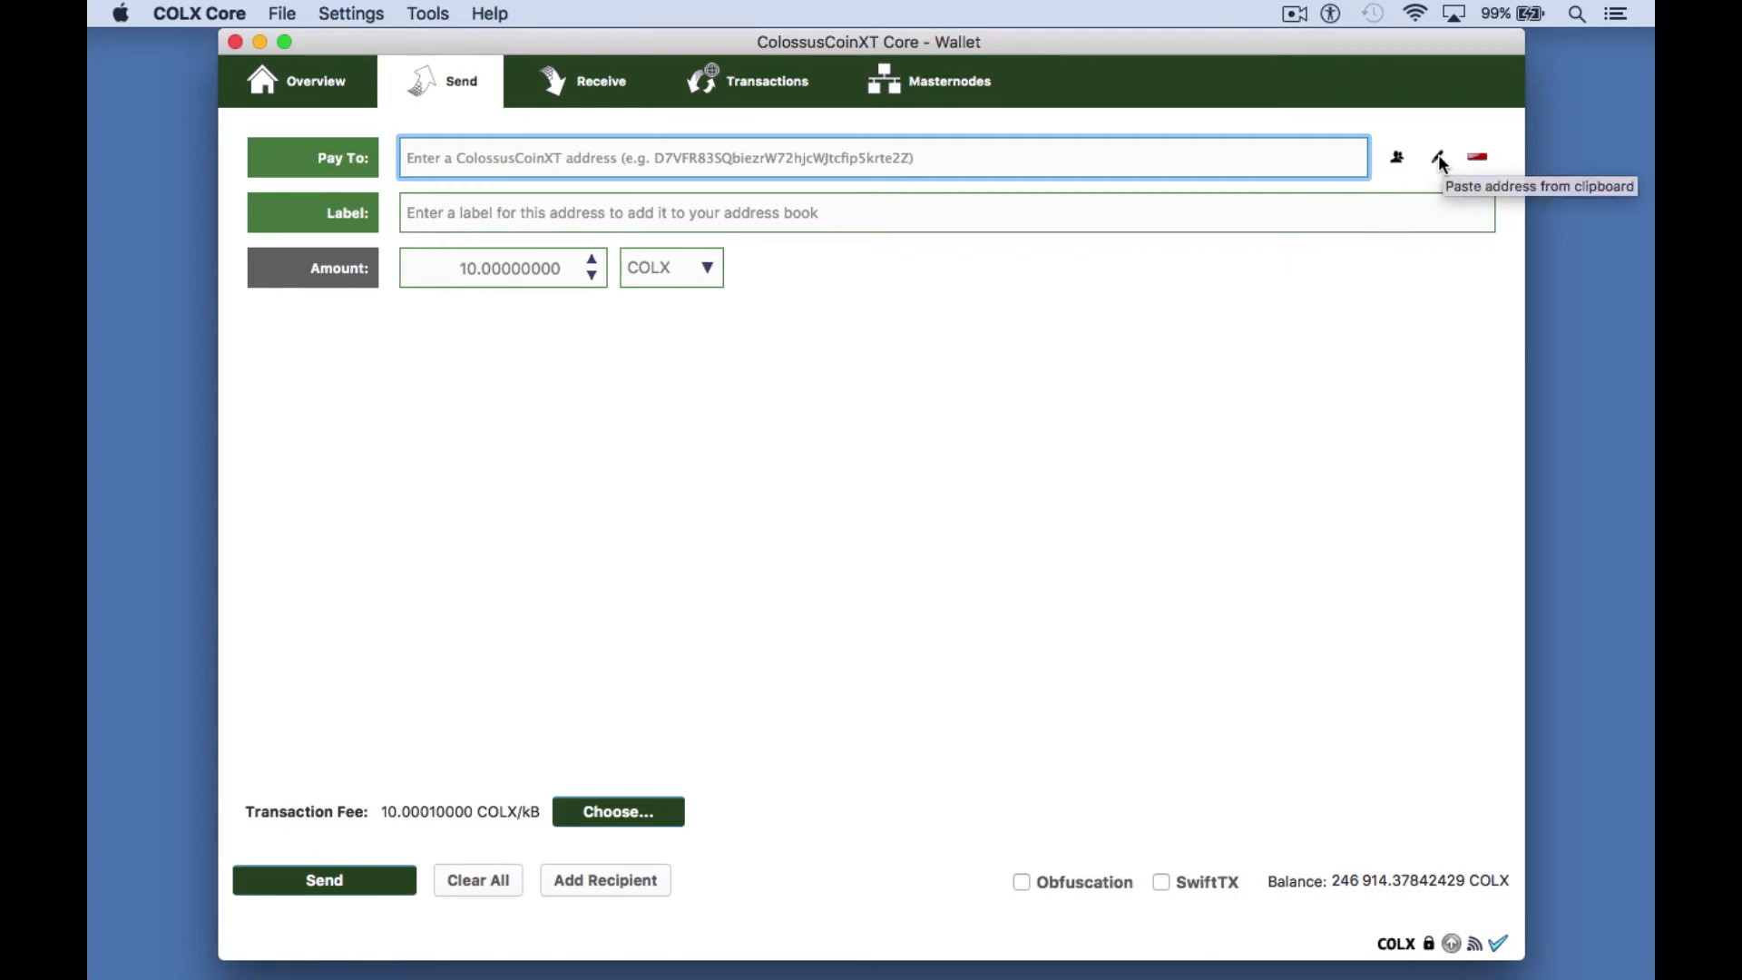
left_click(1437, 156)
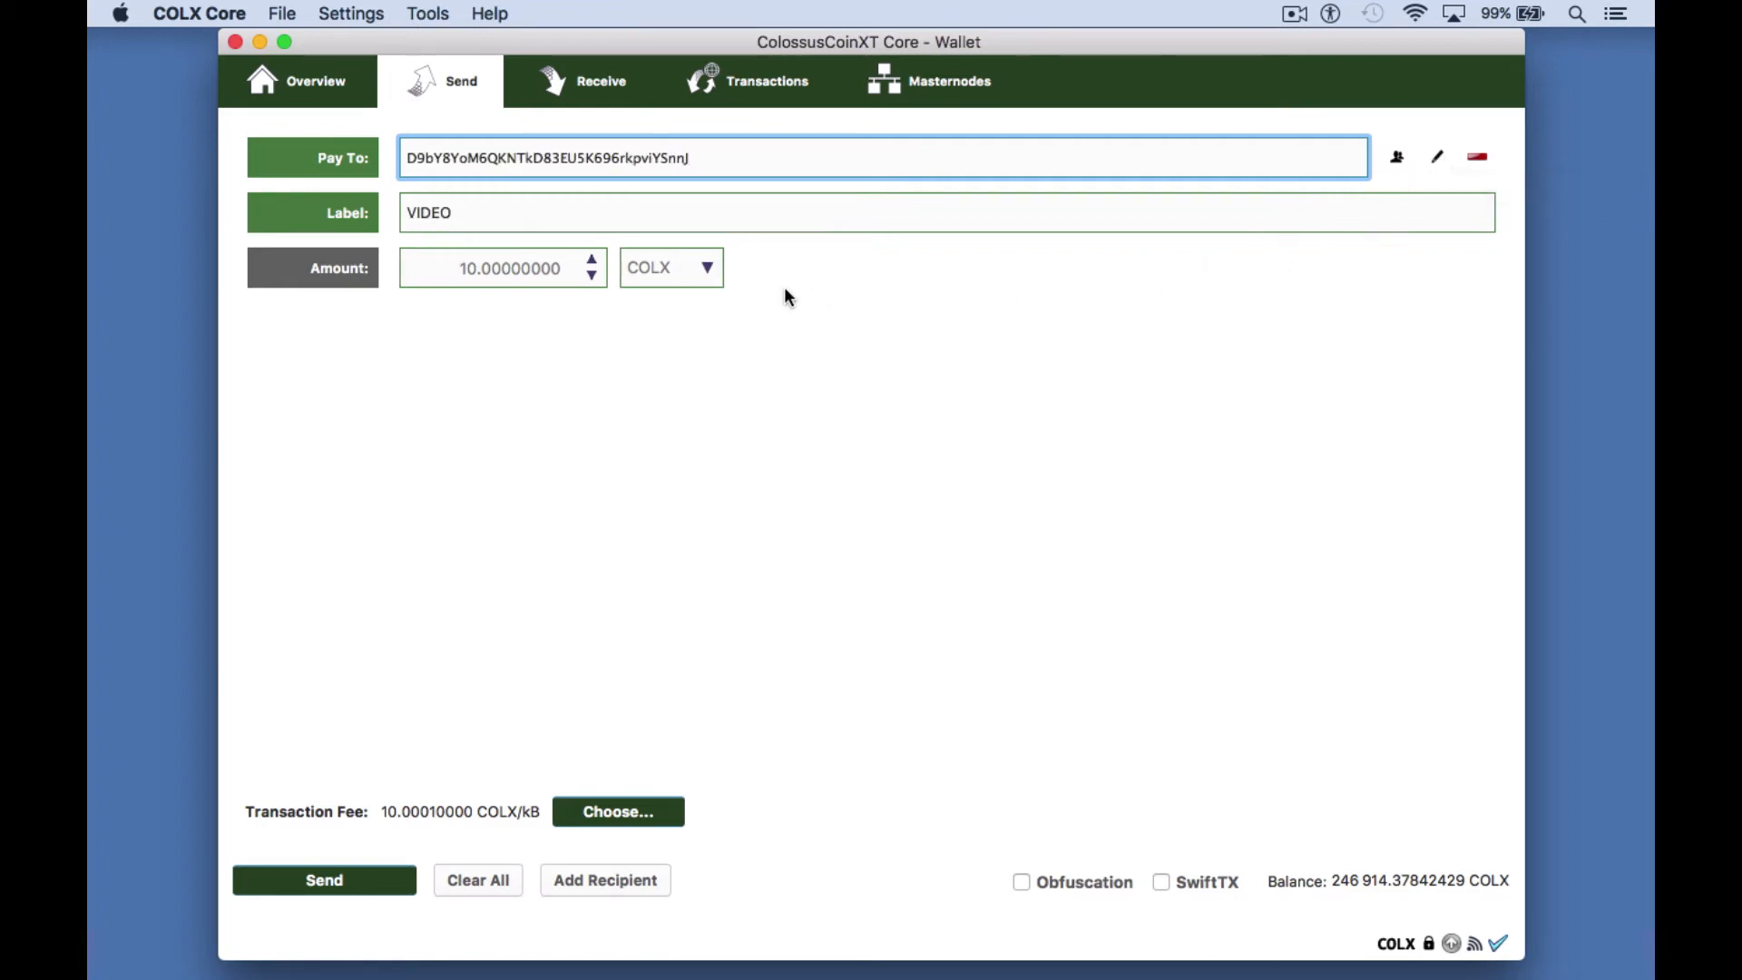
mouse_move(398, 223)
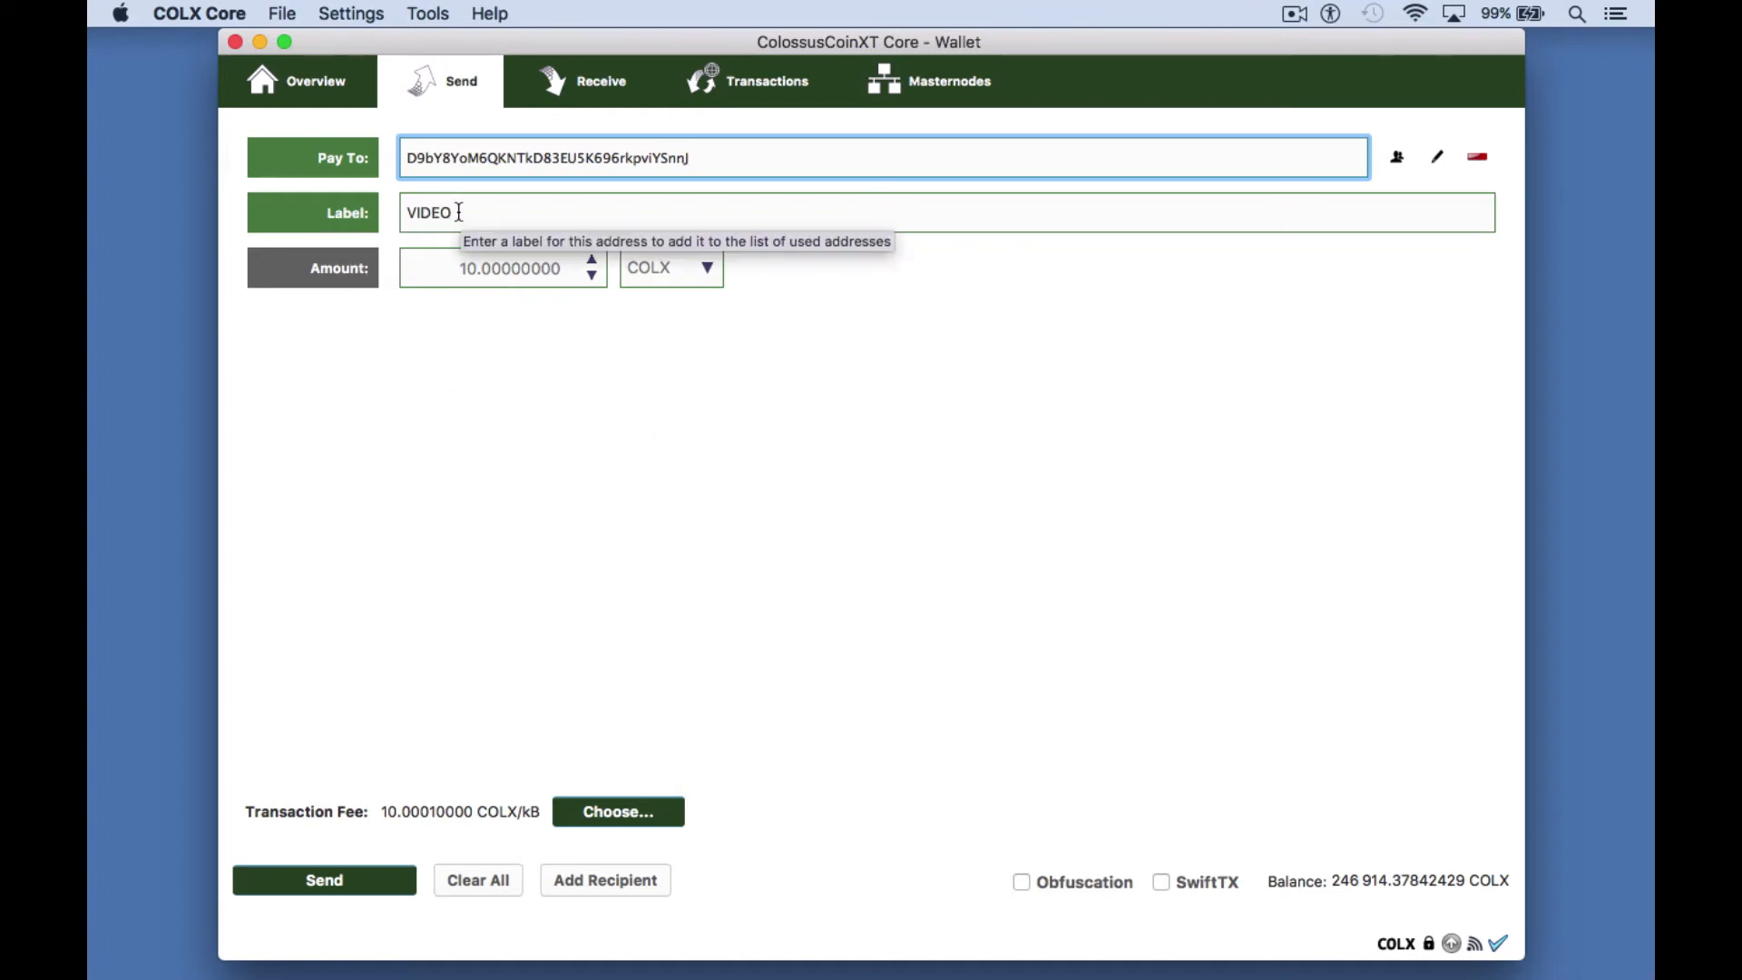
mouse_move(459, 241)
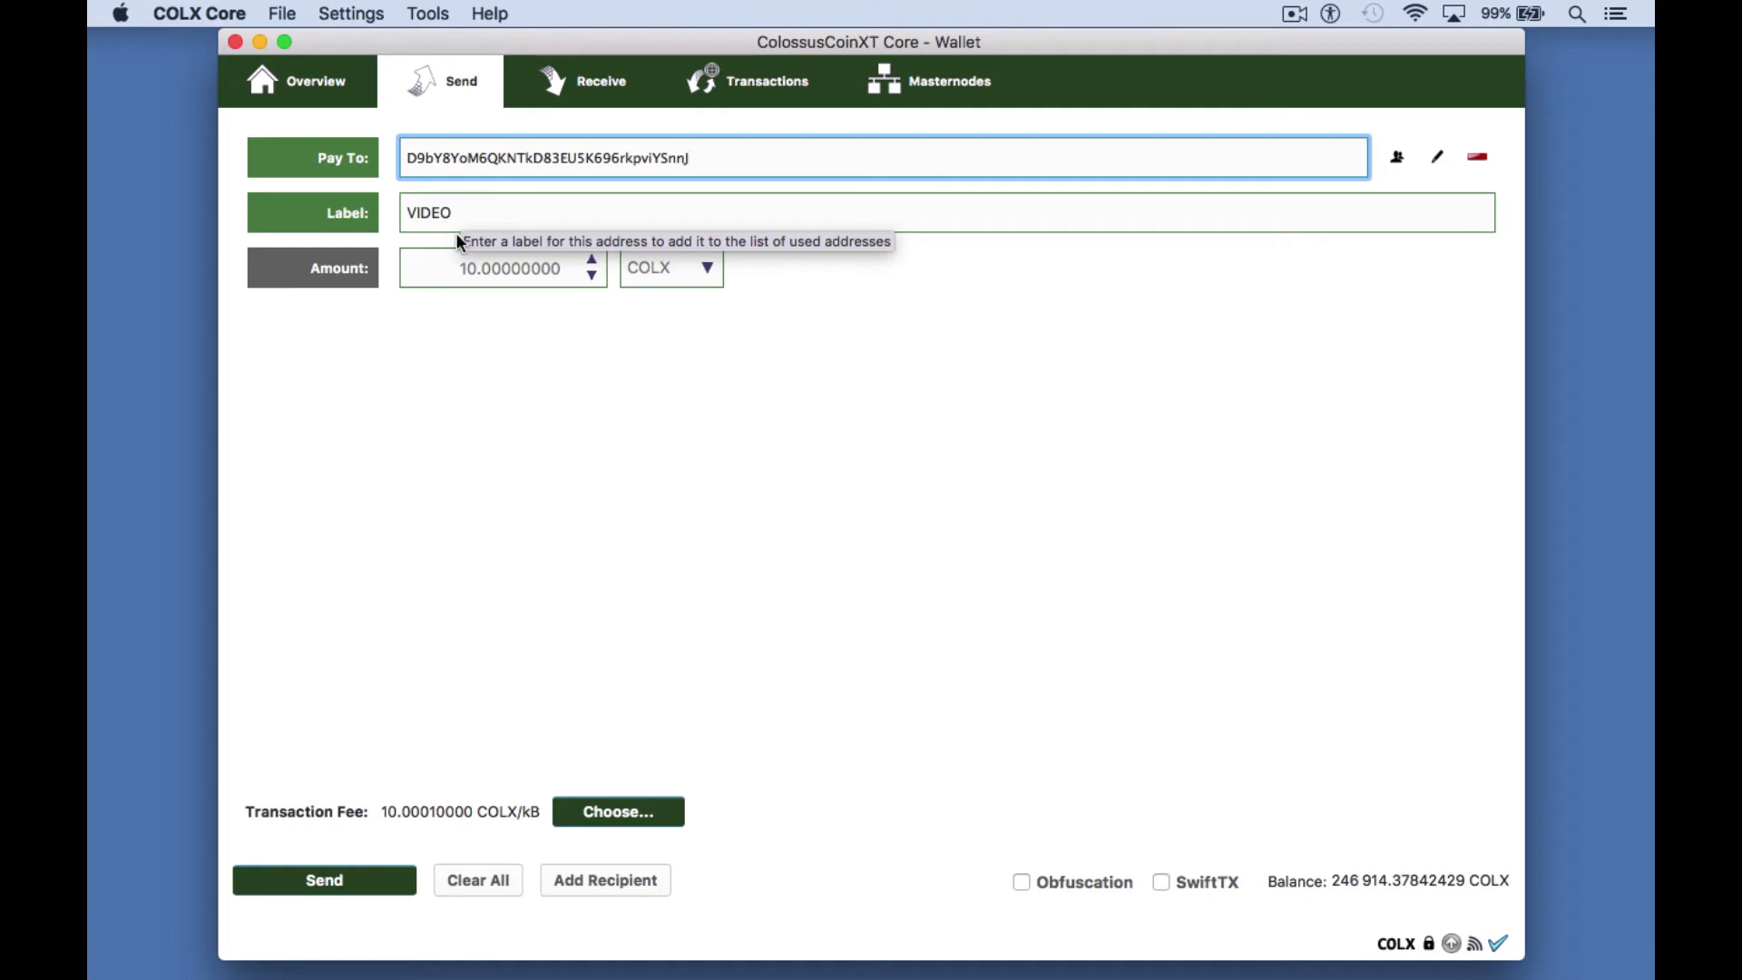
mouse_move(468, 320)
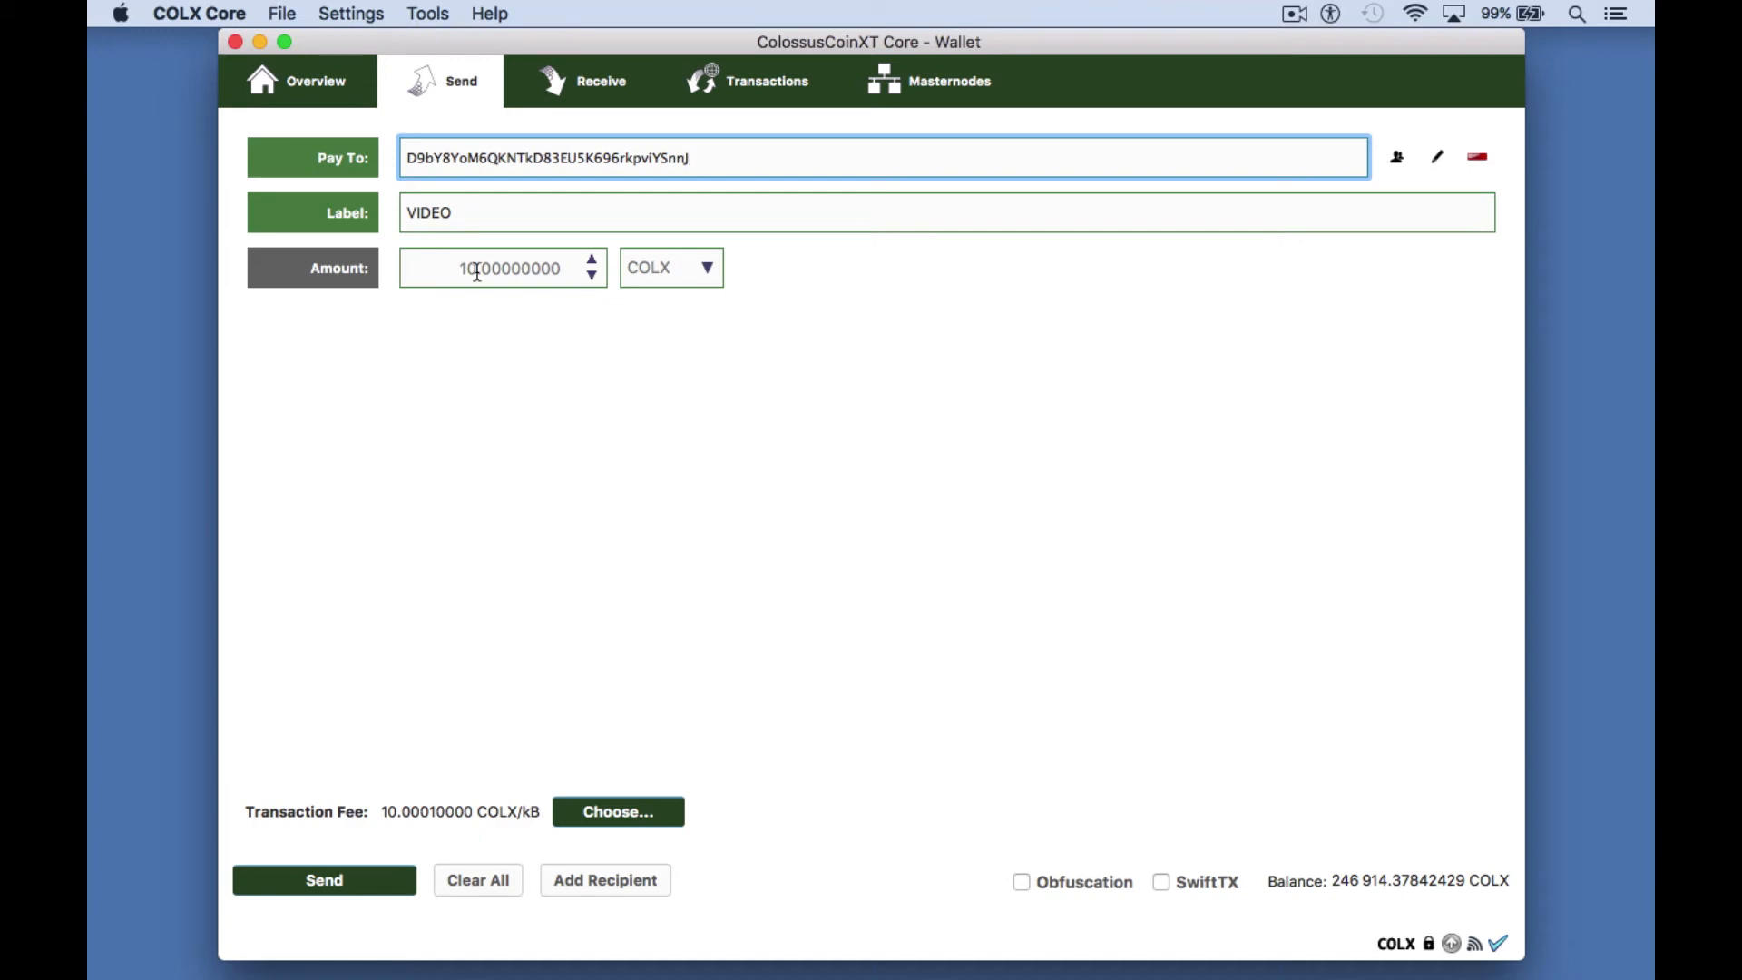
type("10")
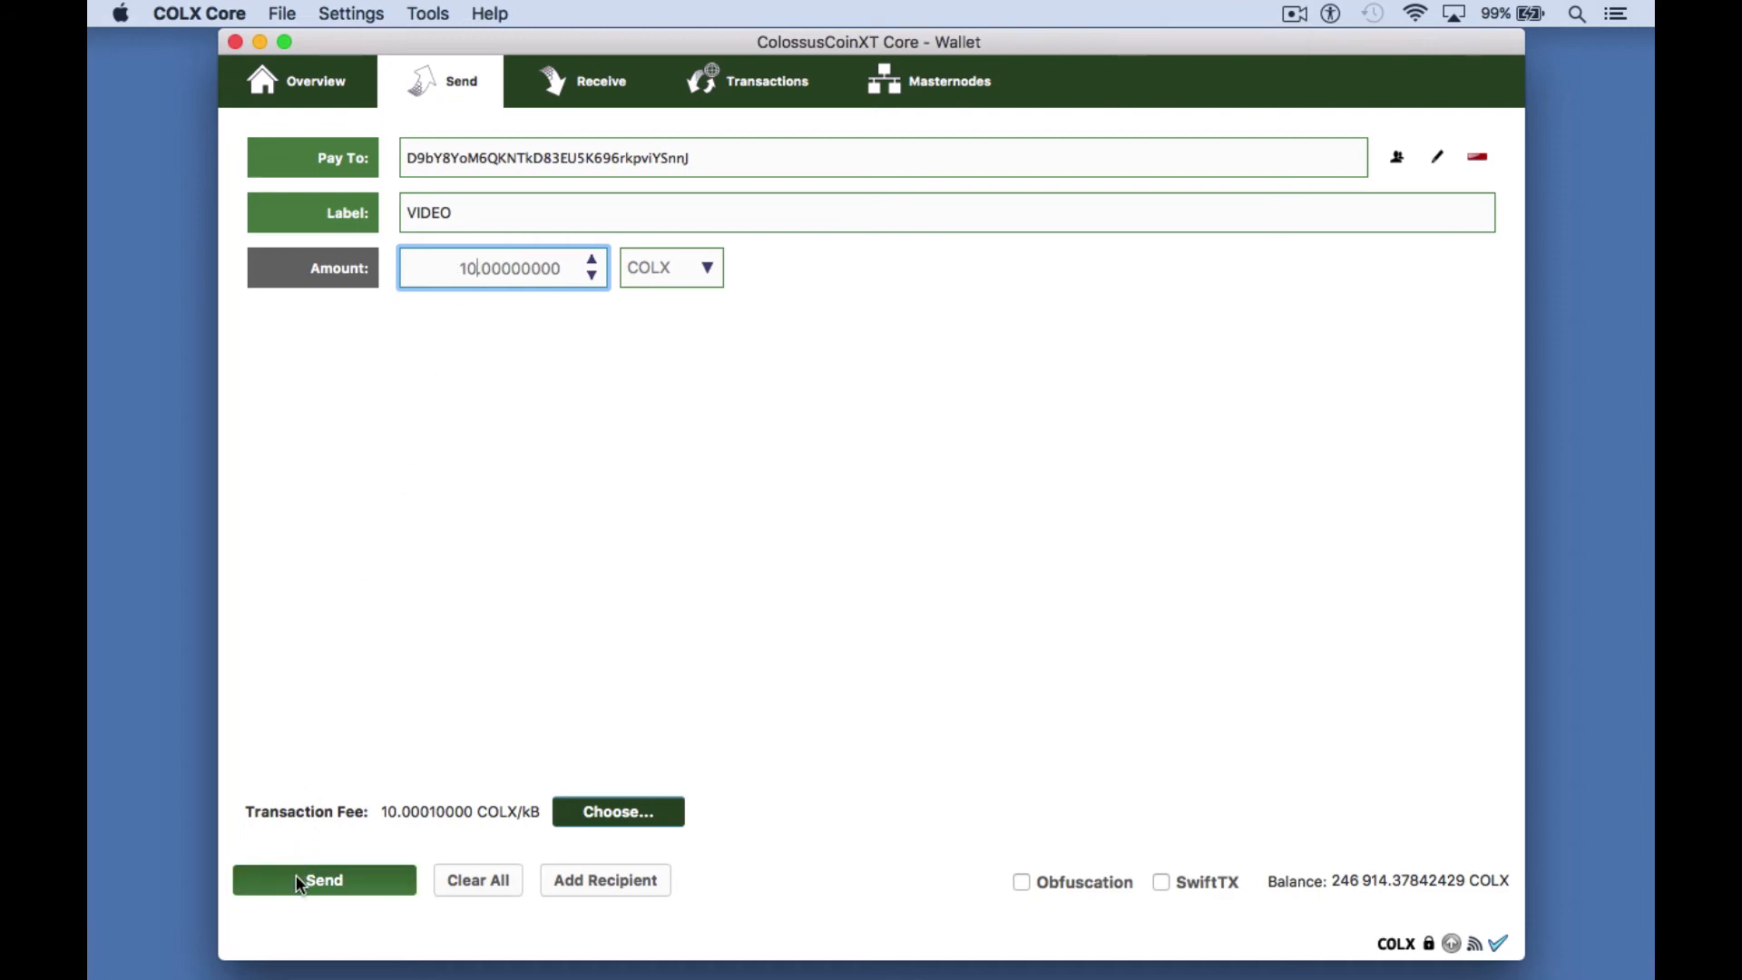
- Send the 10 COLX payment, unlocking the wallet with the passphrase and confirming
left_click(323, 880)
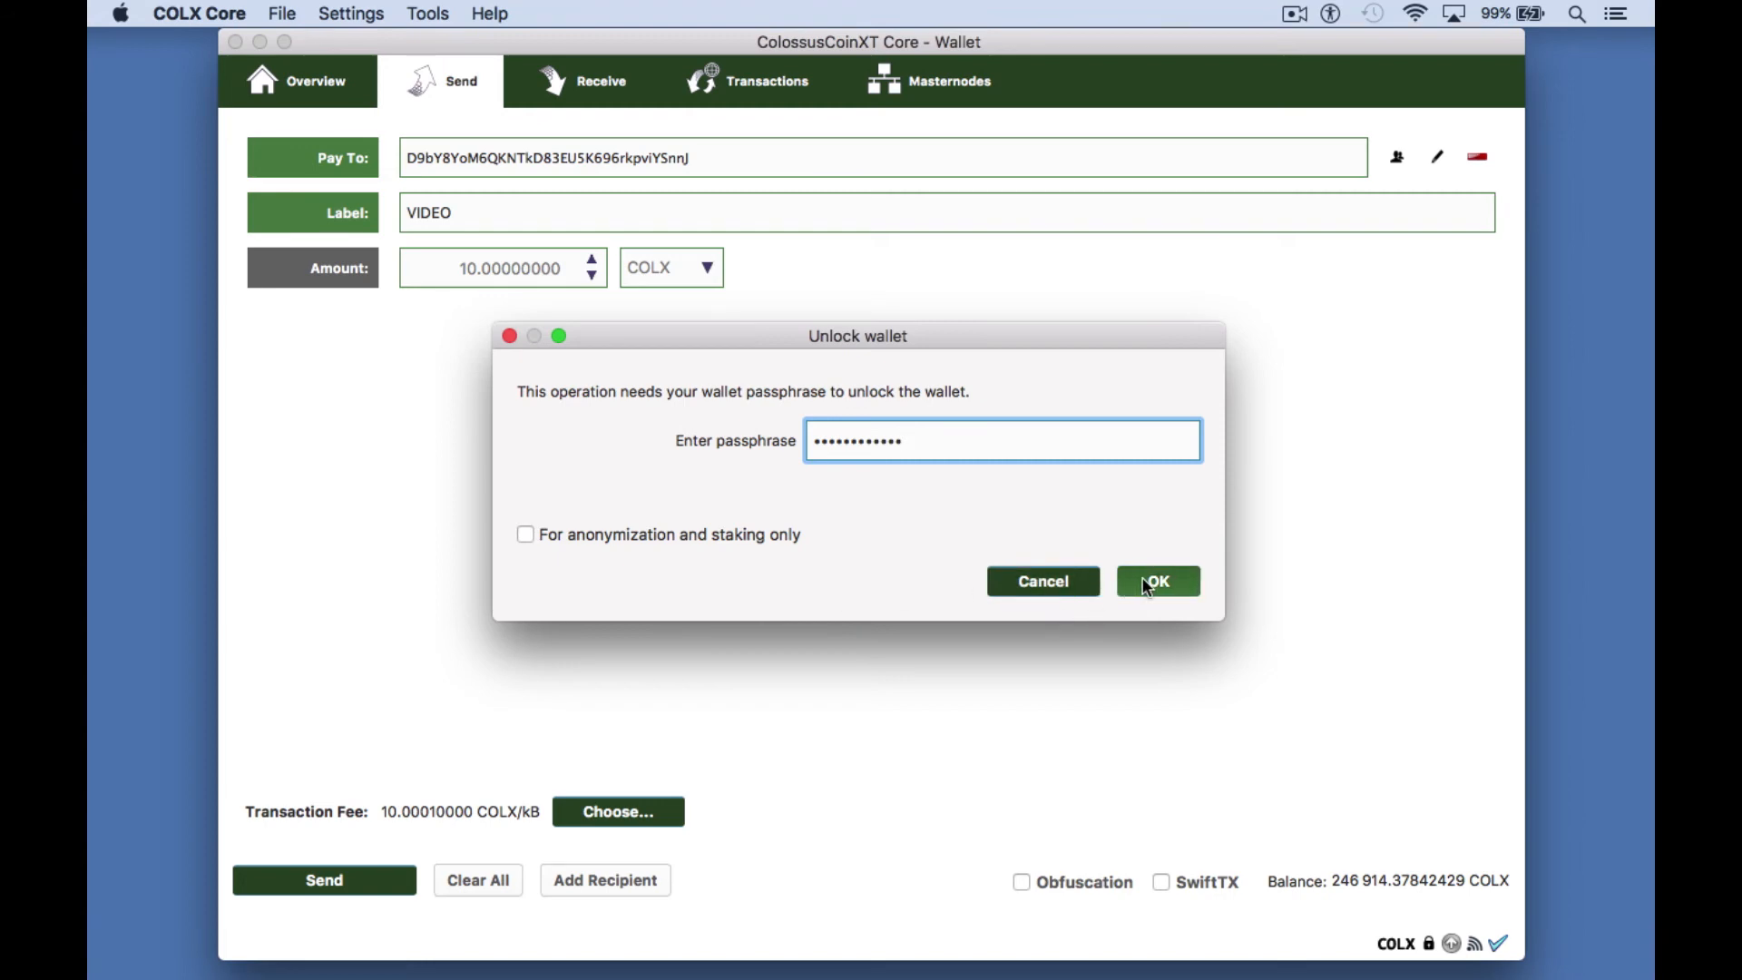
left_click(1156, 580)
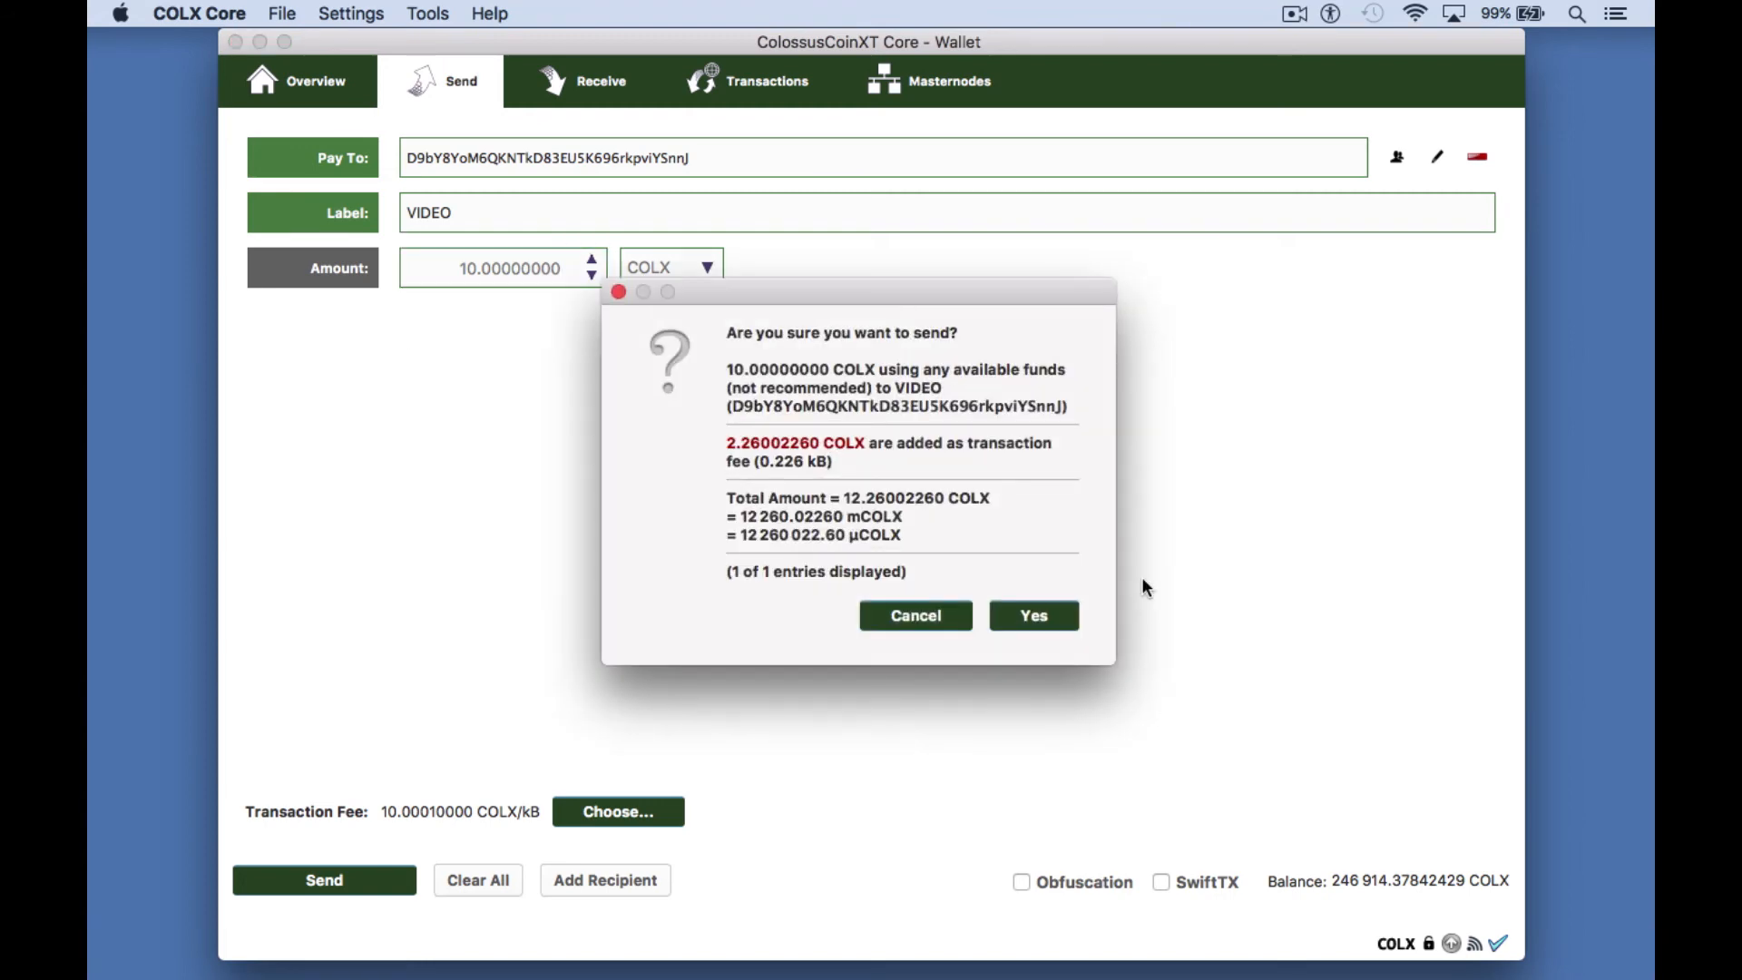
left_click(1031, 615)
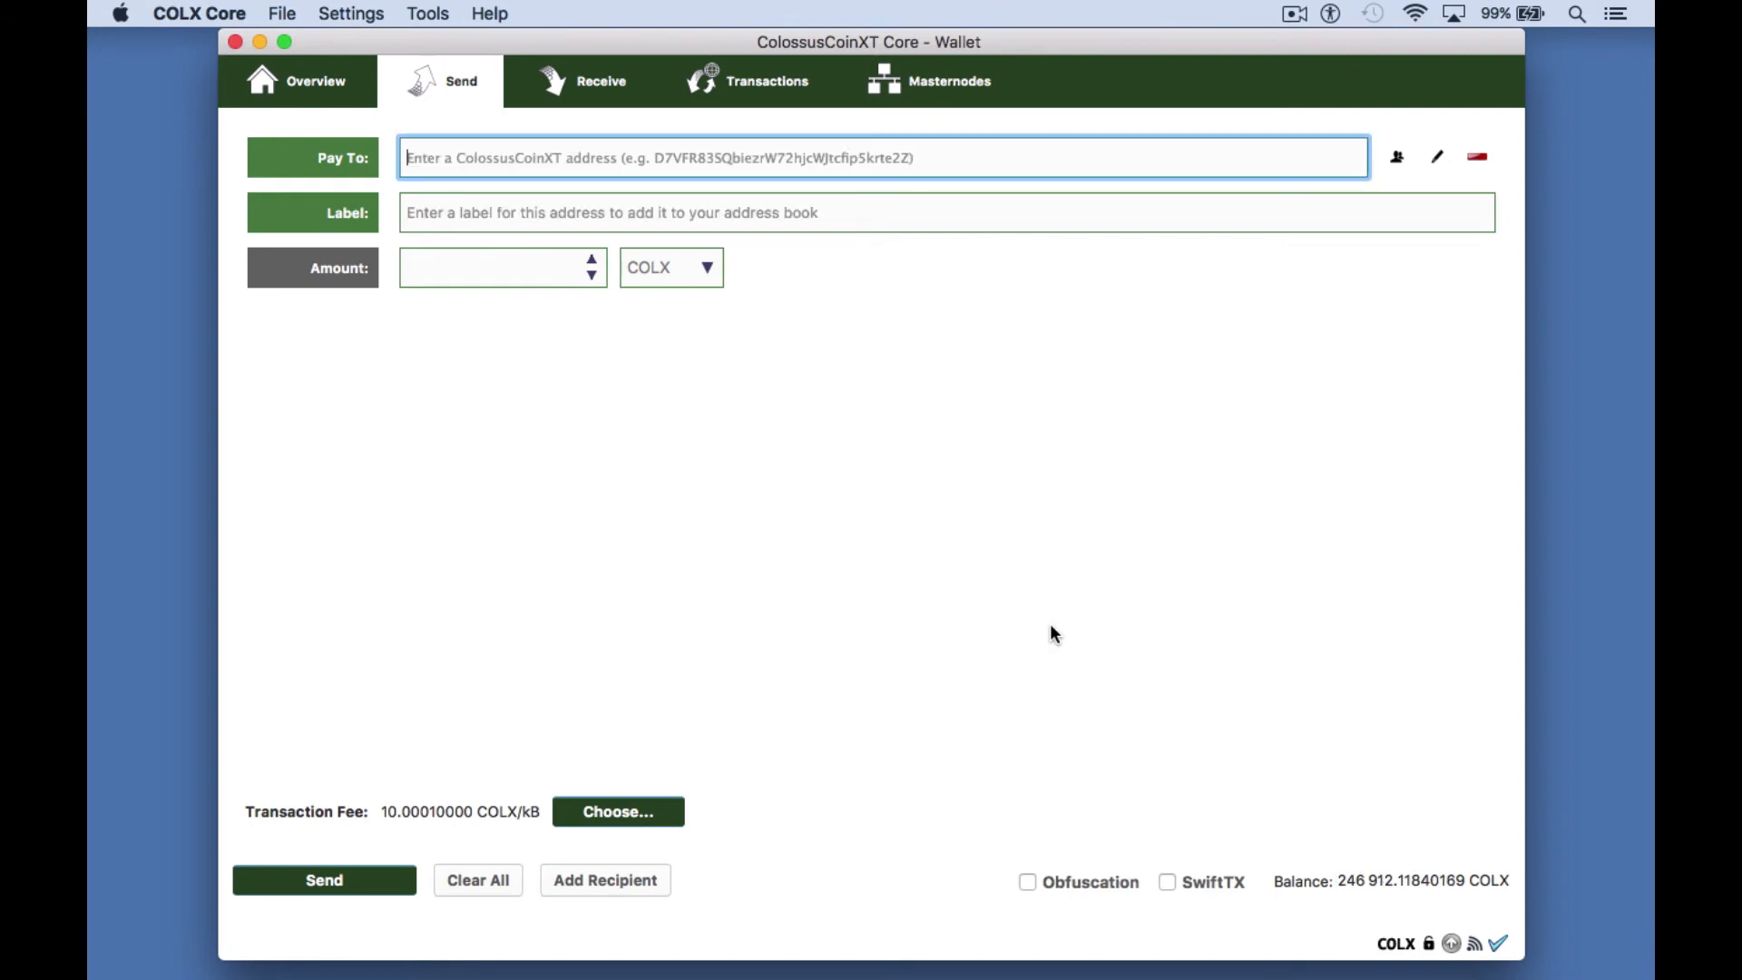
mouse_move(643, 474)
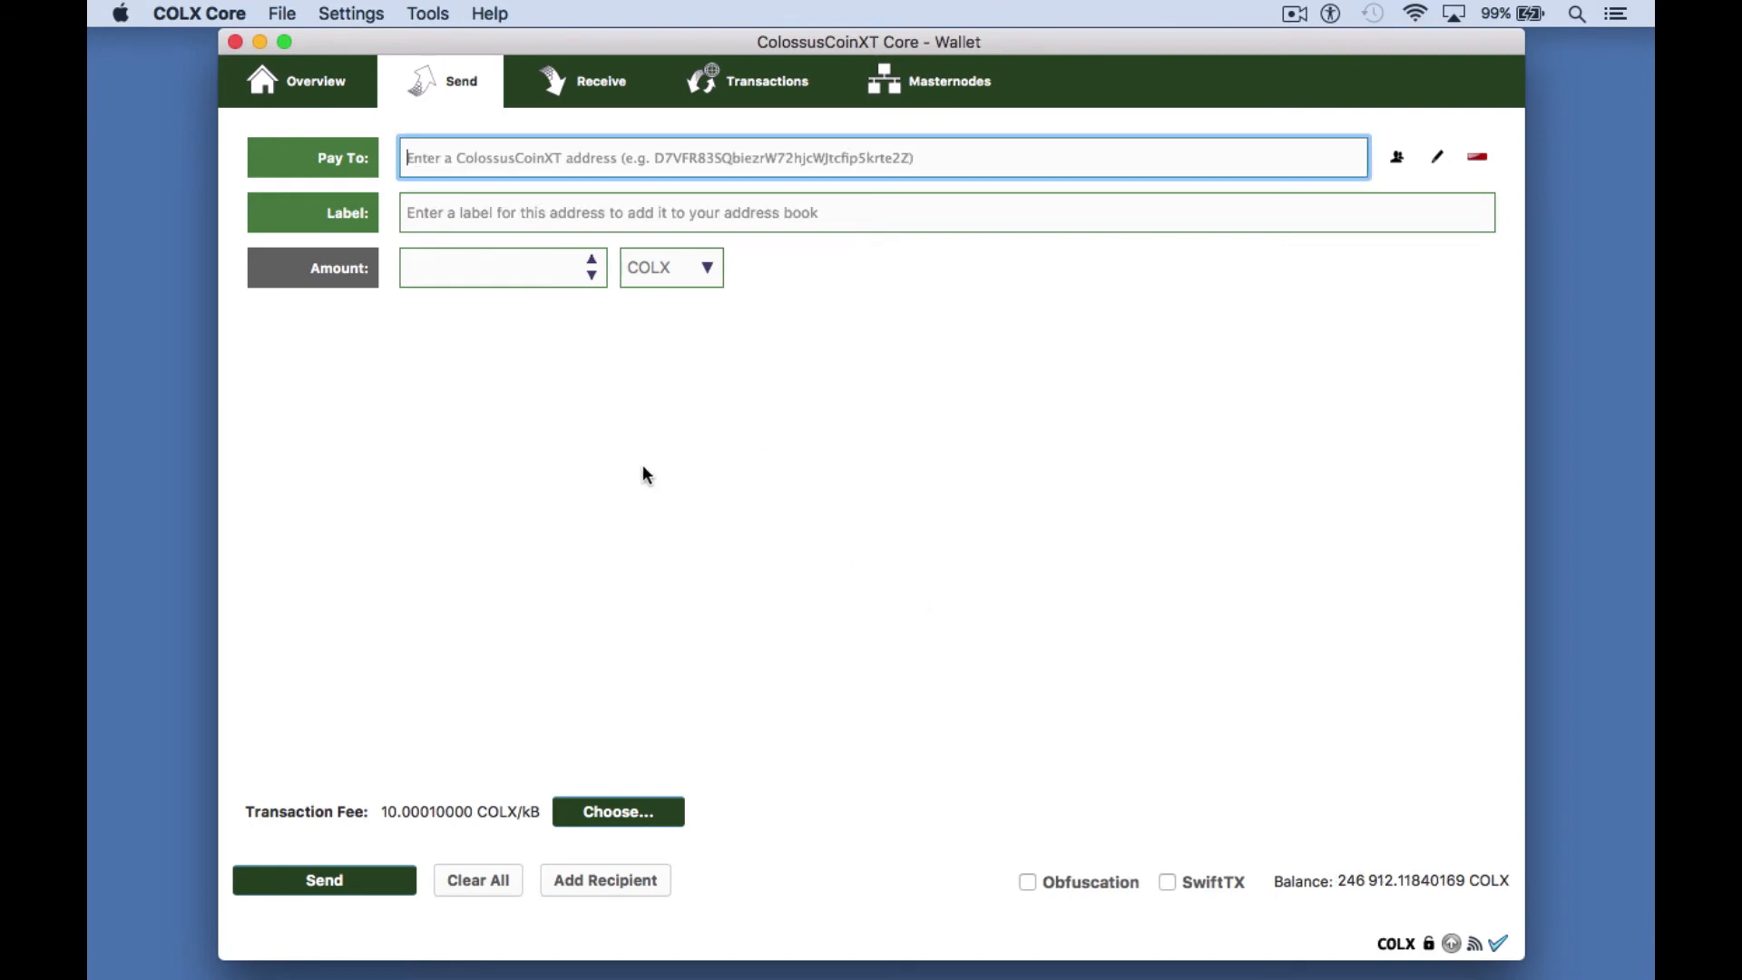
- Copy the transaction ID of the newest -2.26002260 COLX payment in the history
left_click(766, 80)
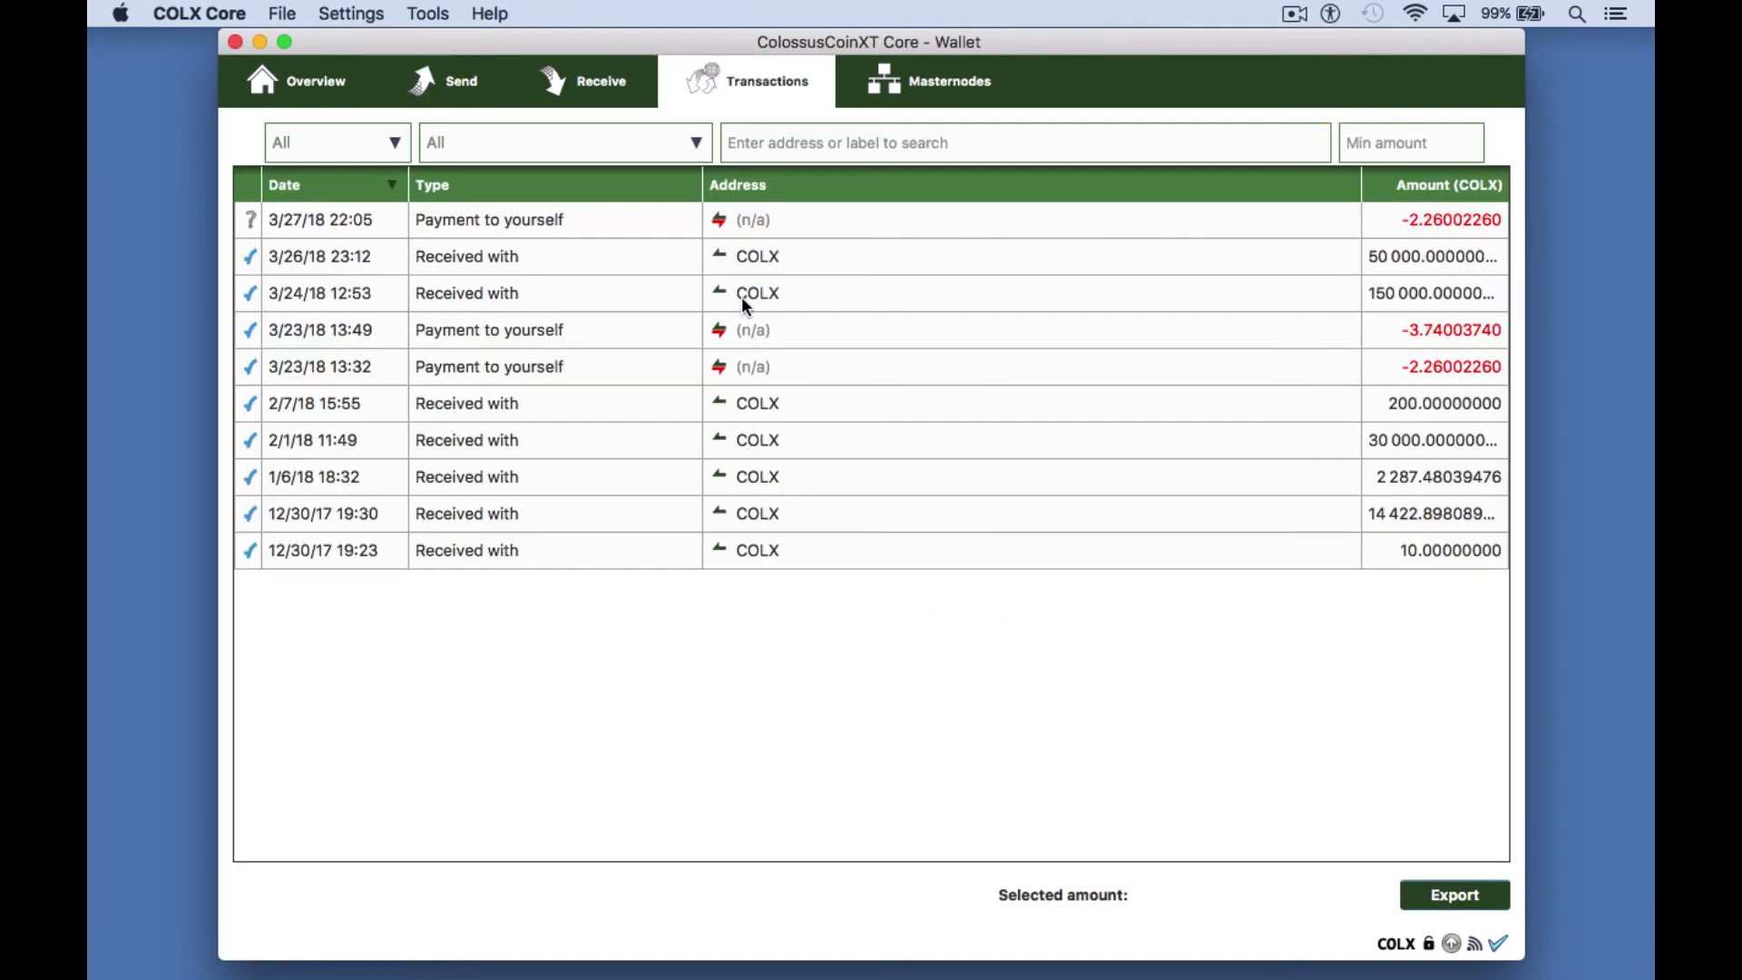
mouse_move(454, 230)
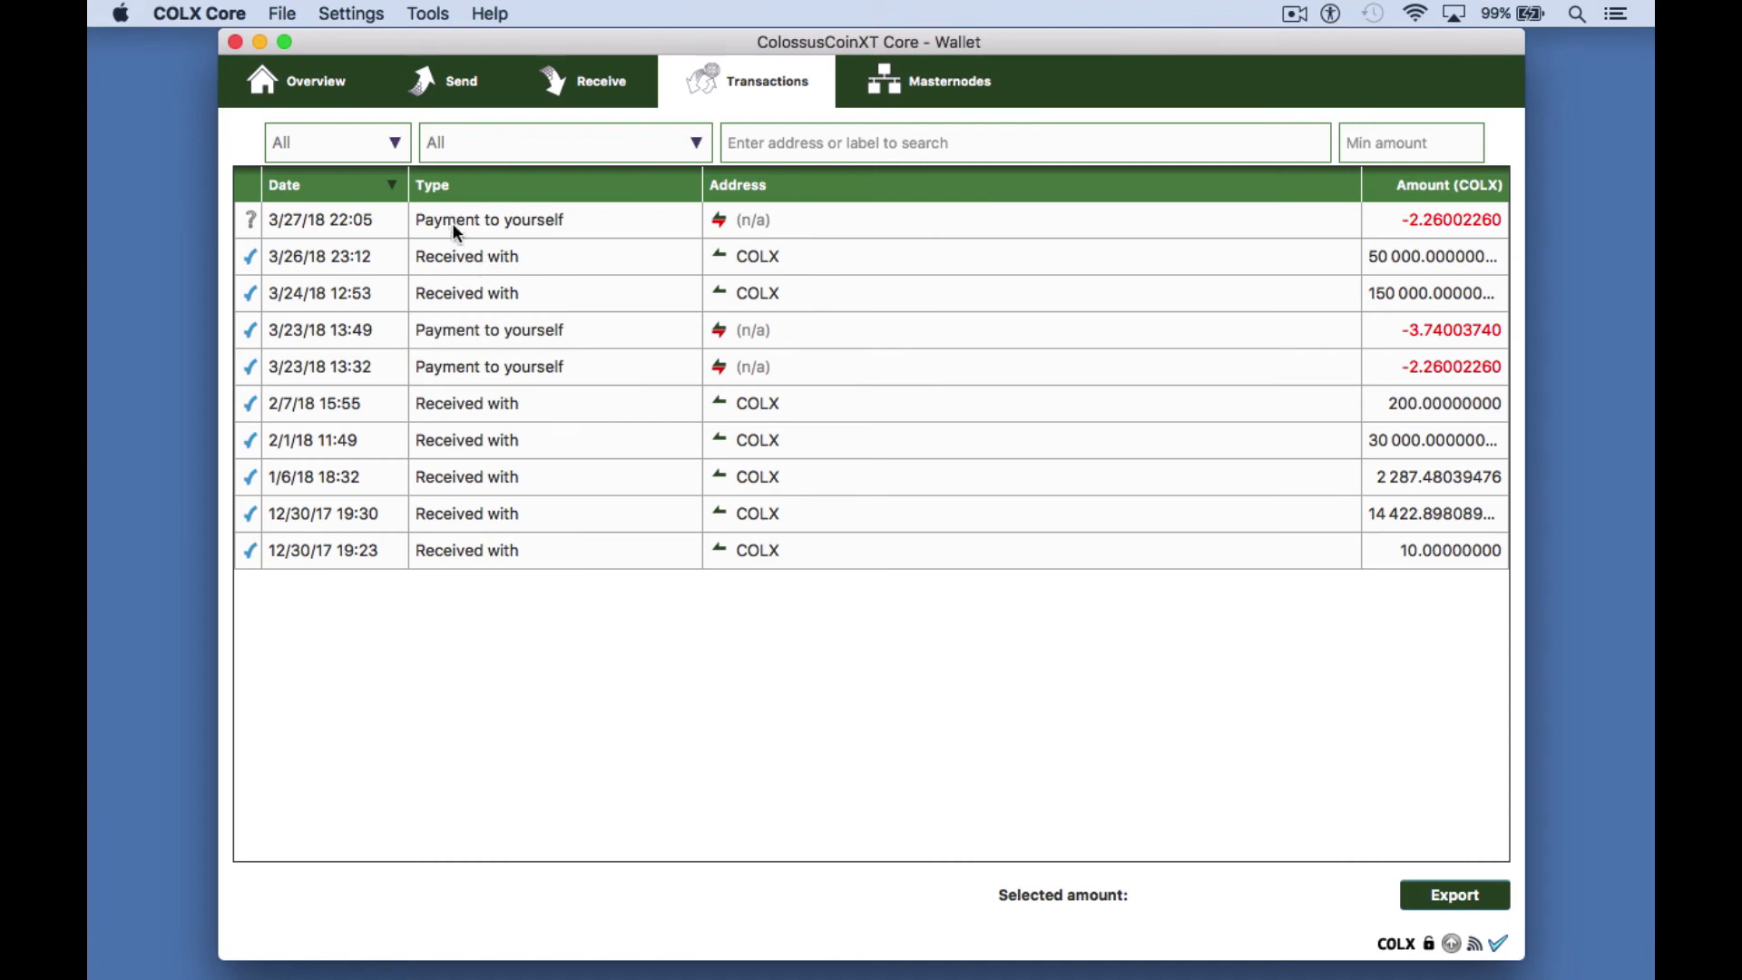
right_click(488, 220)
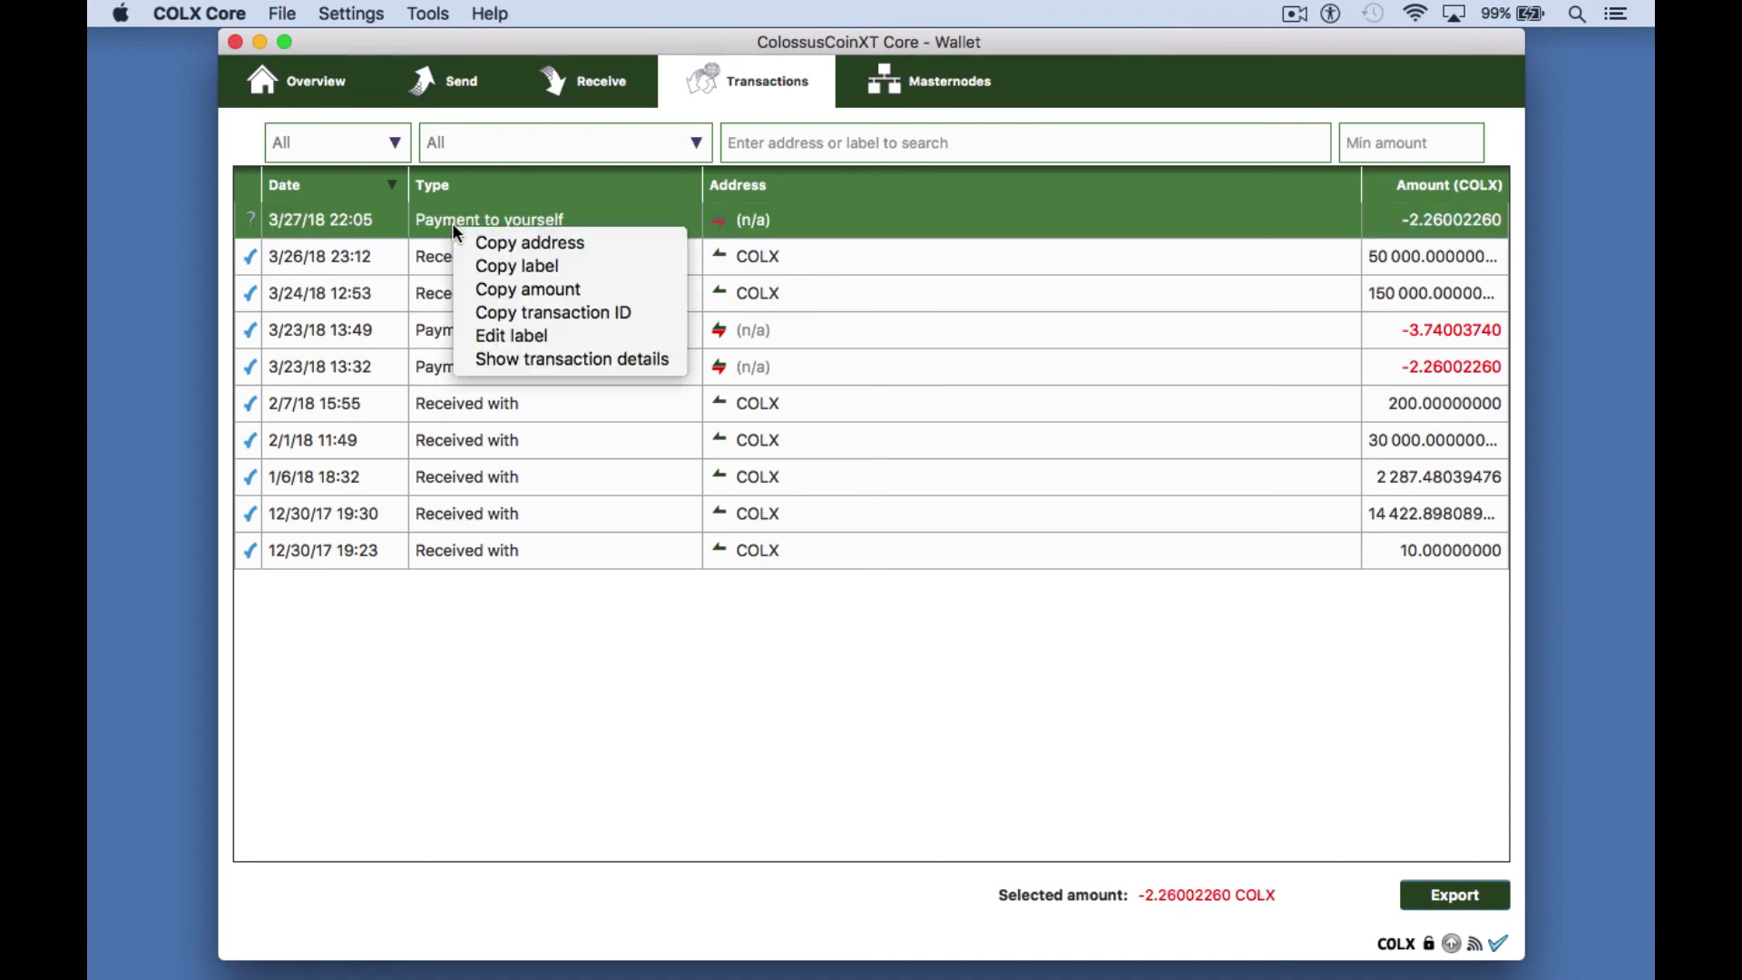
mouse_move(526, 289)
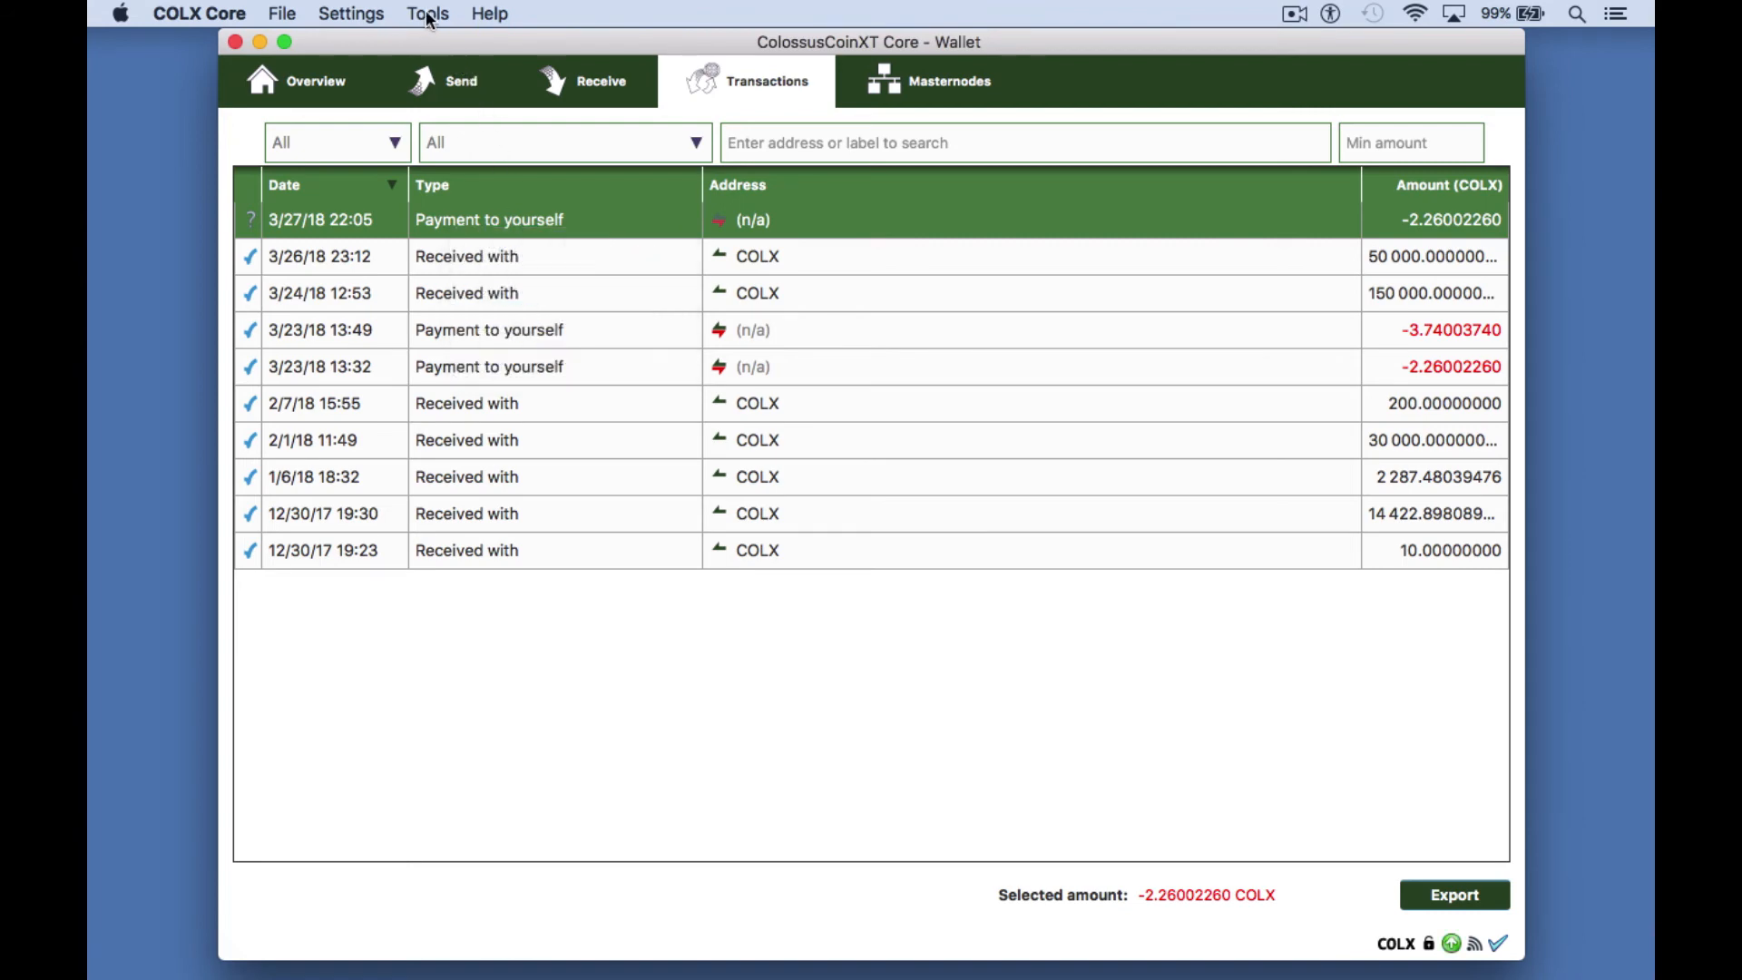
- Look up the copied transaction ID in the Blockchain Explorer to show its details
left_click(427, 12)
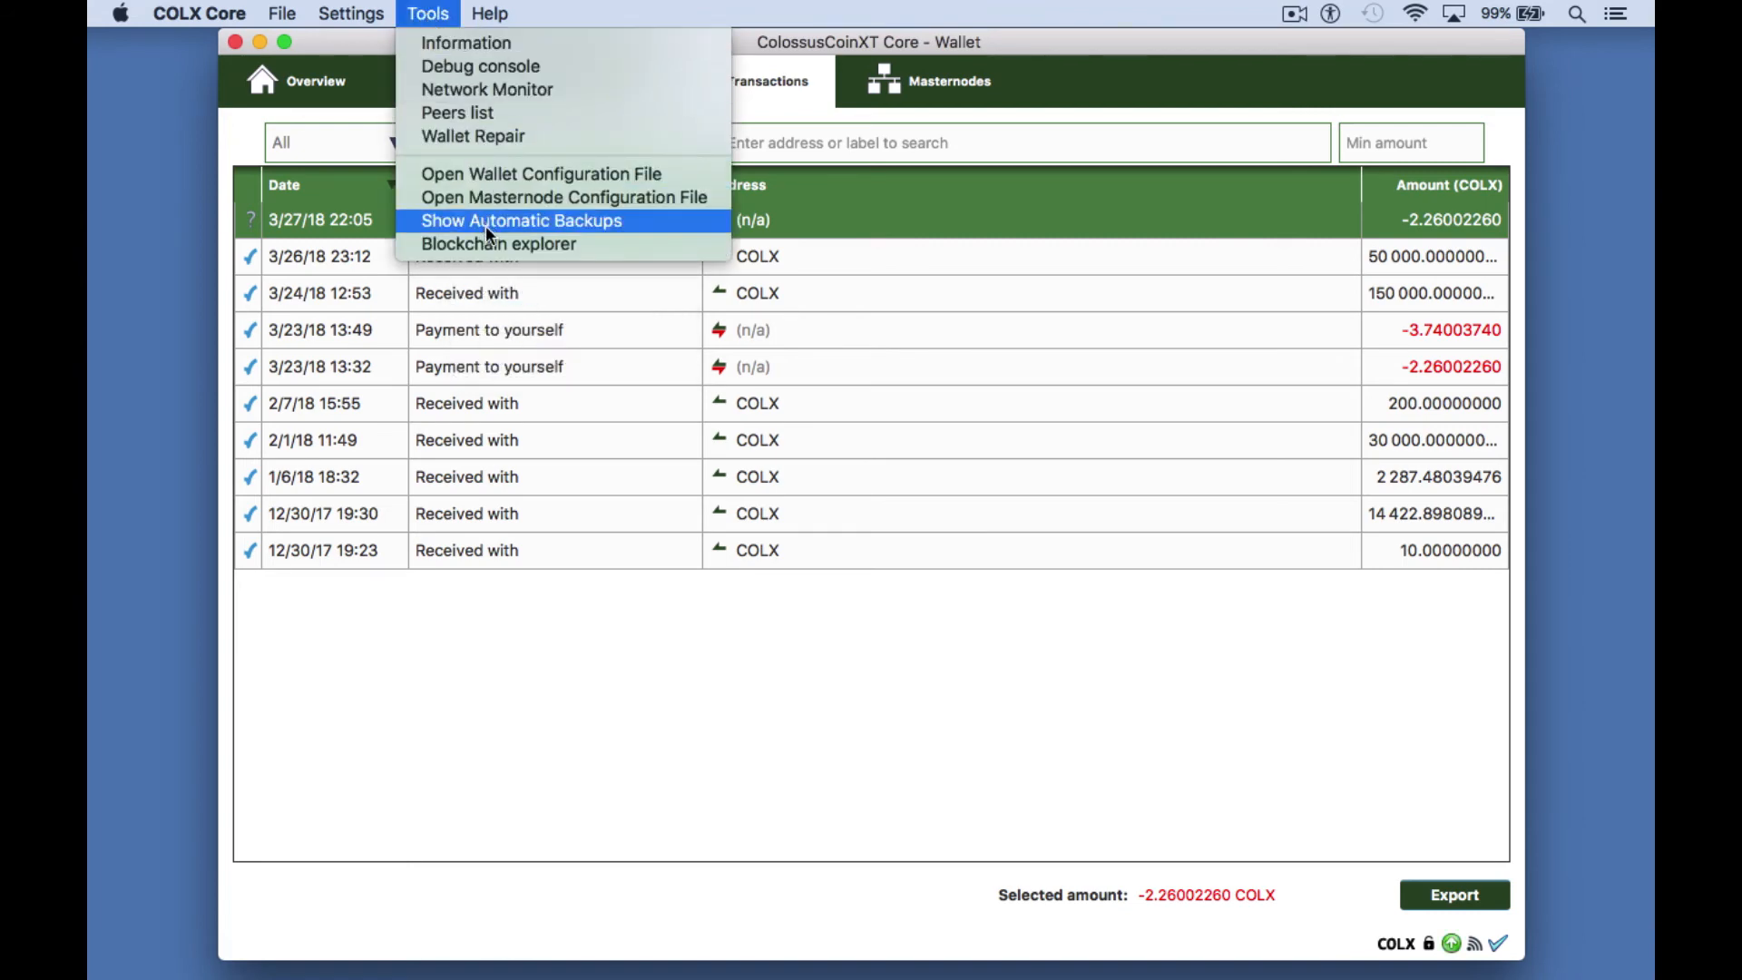
left_click(497, 244)
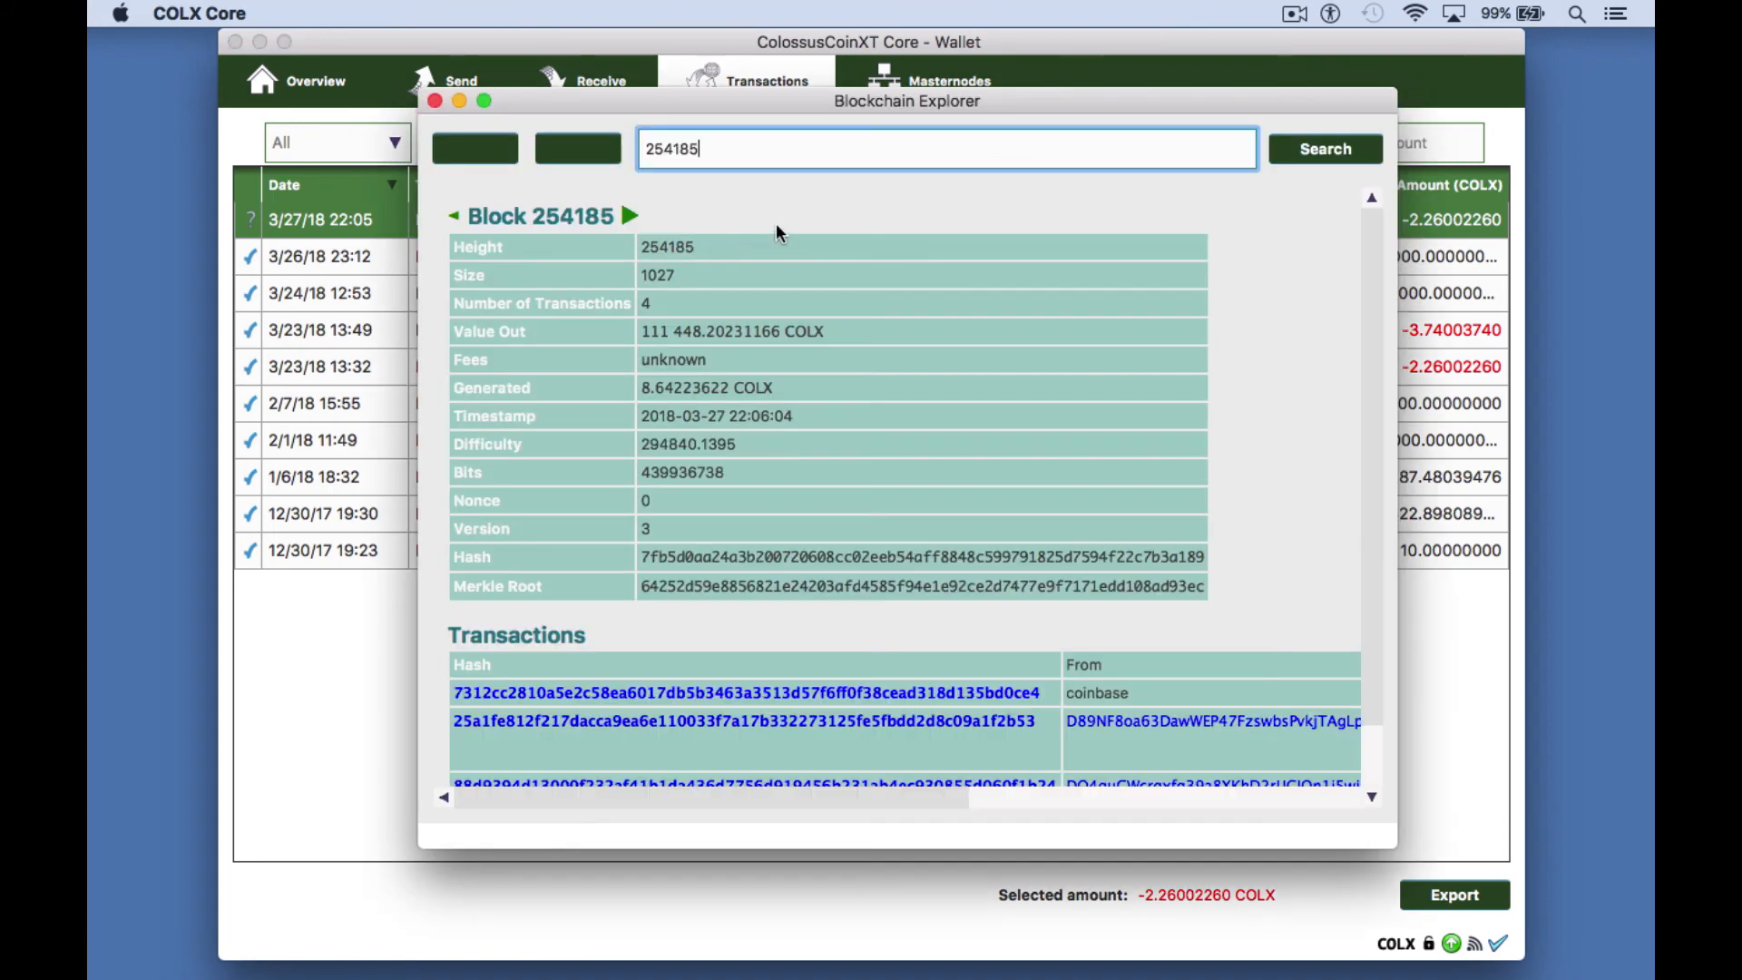
mouse_move(770, 156)
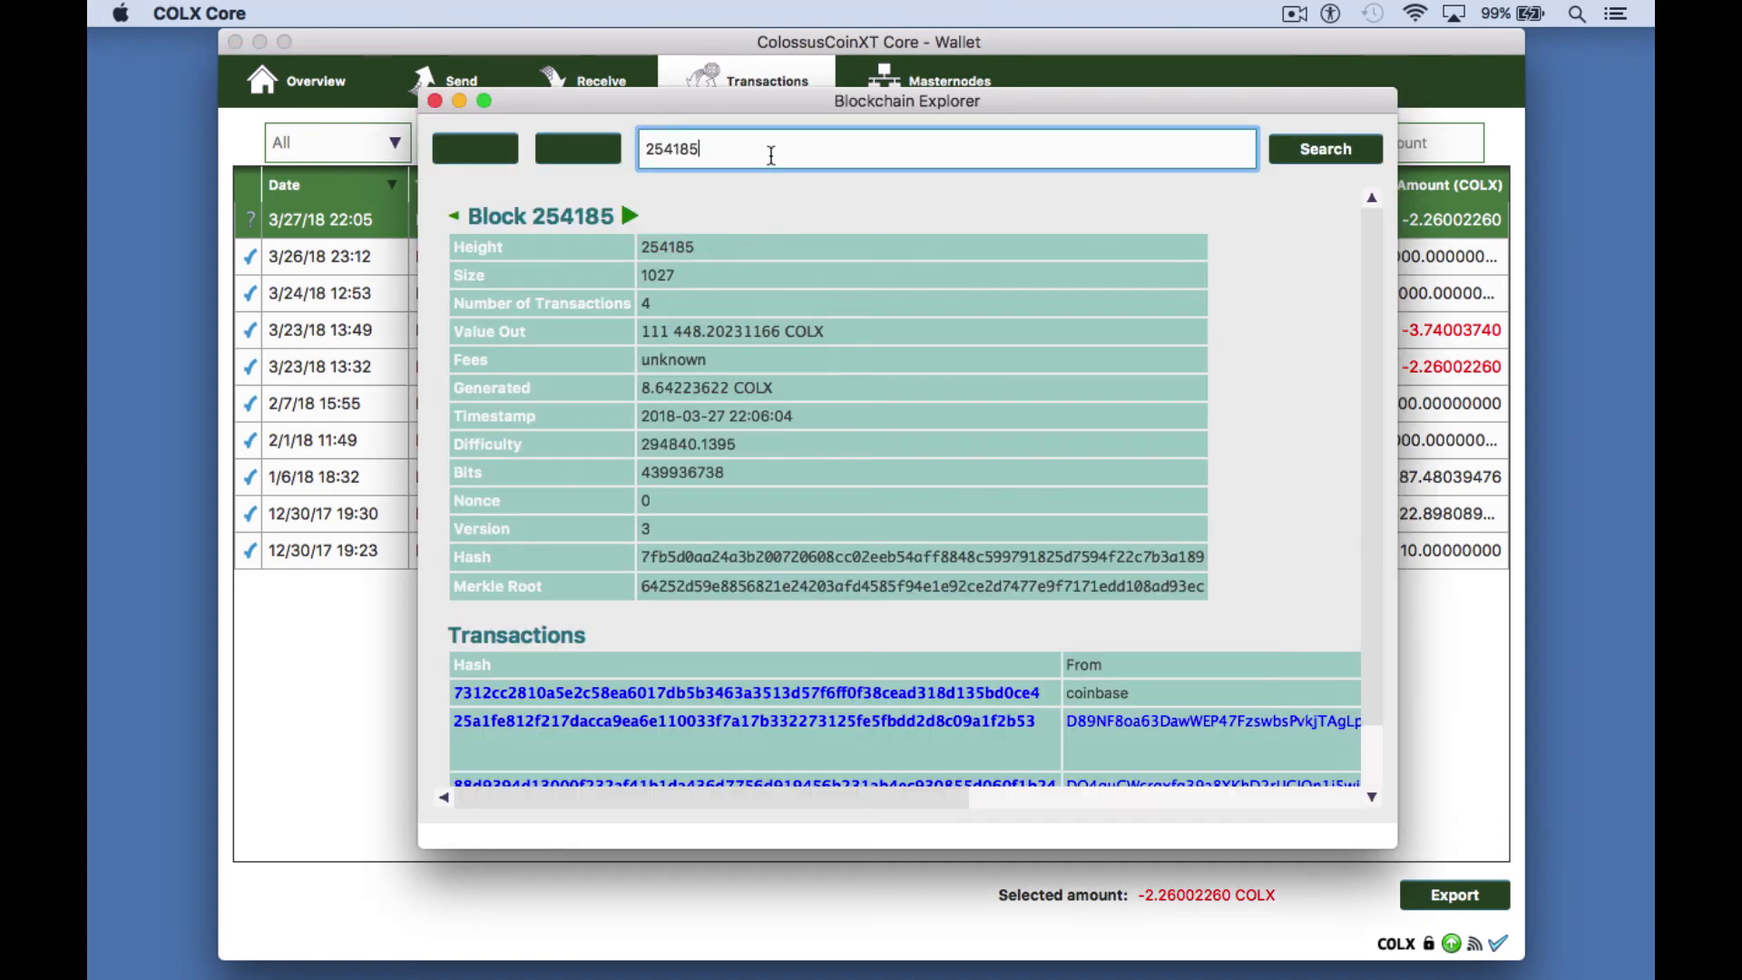
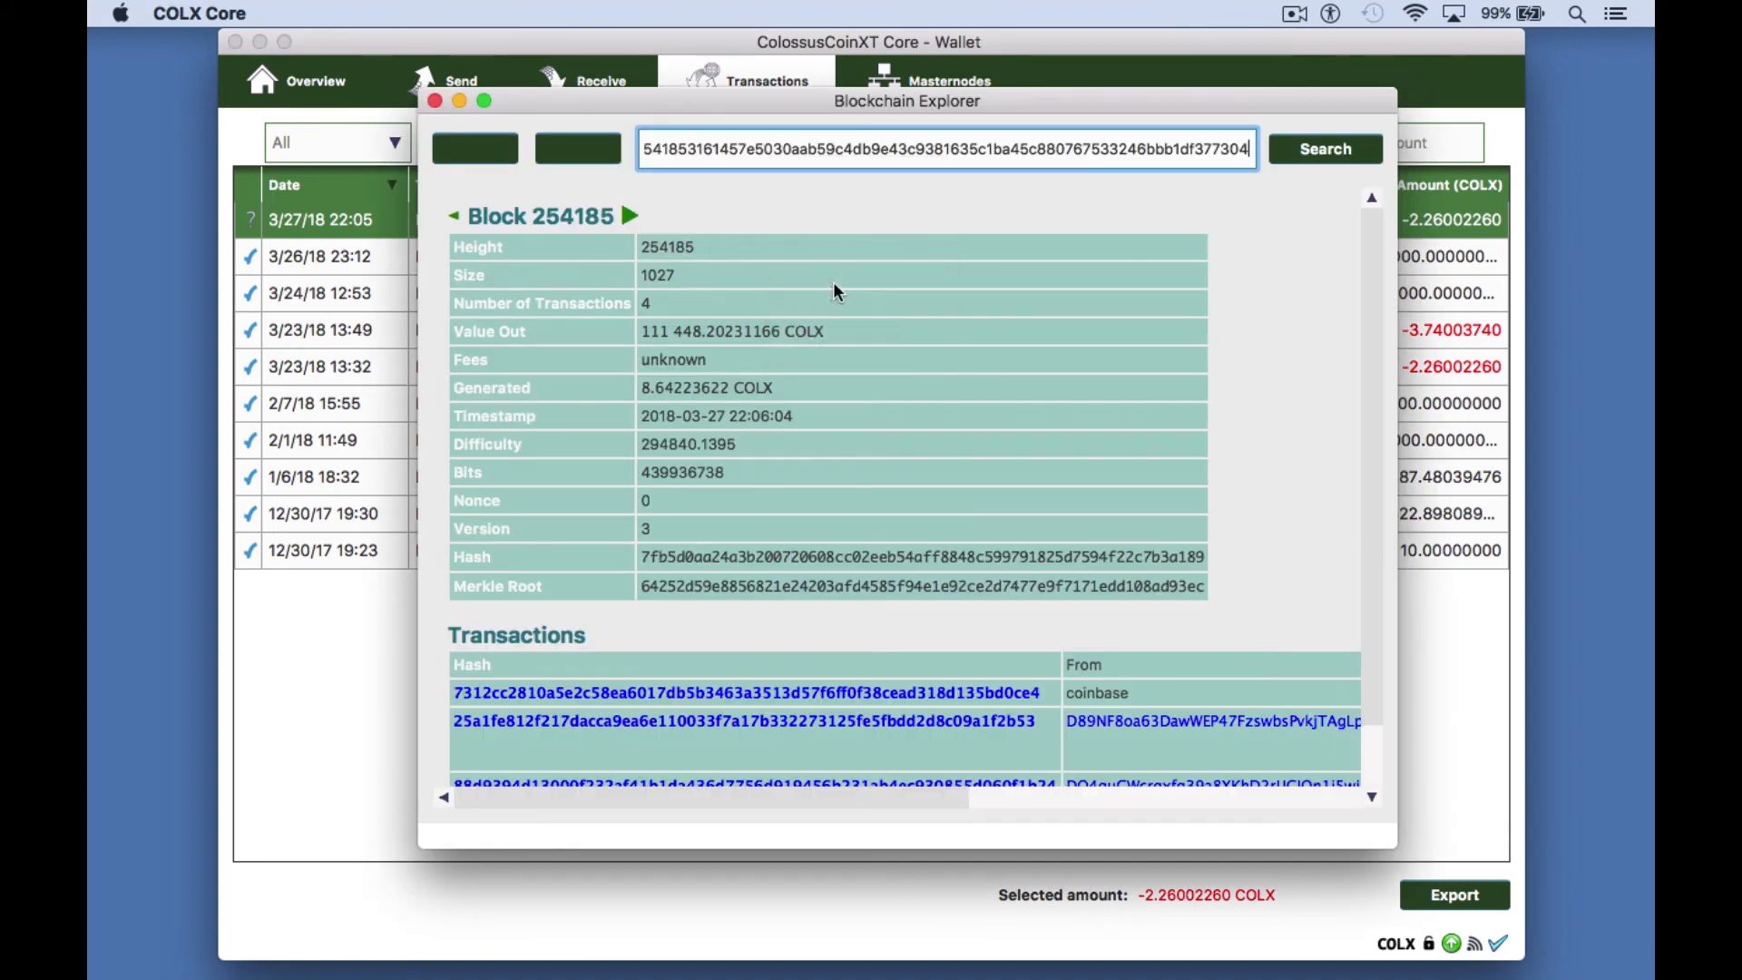
left_click(1325, 147)
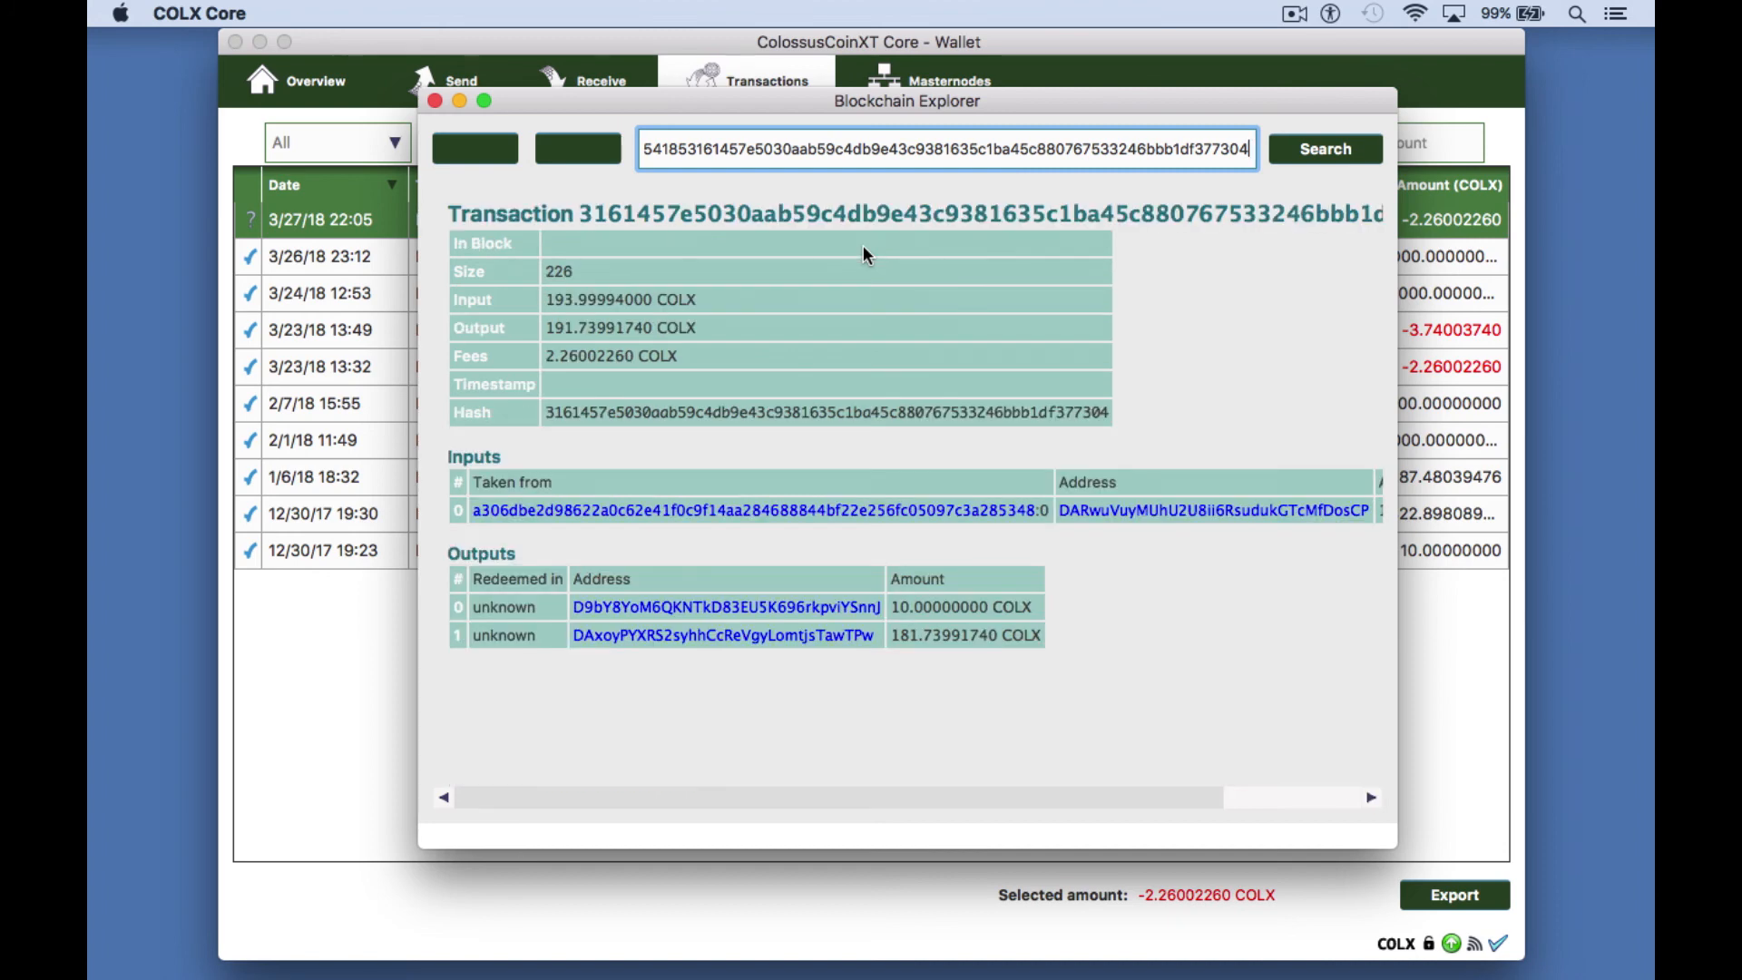